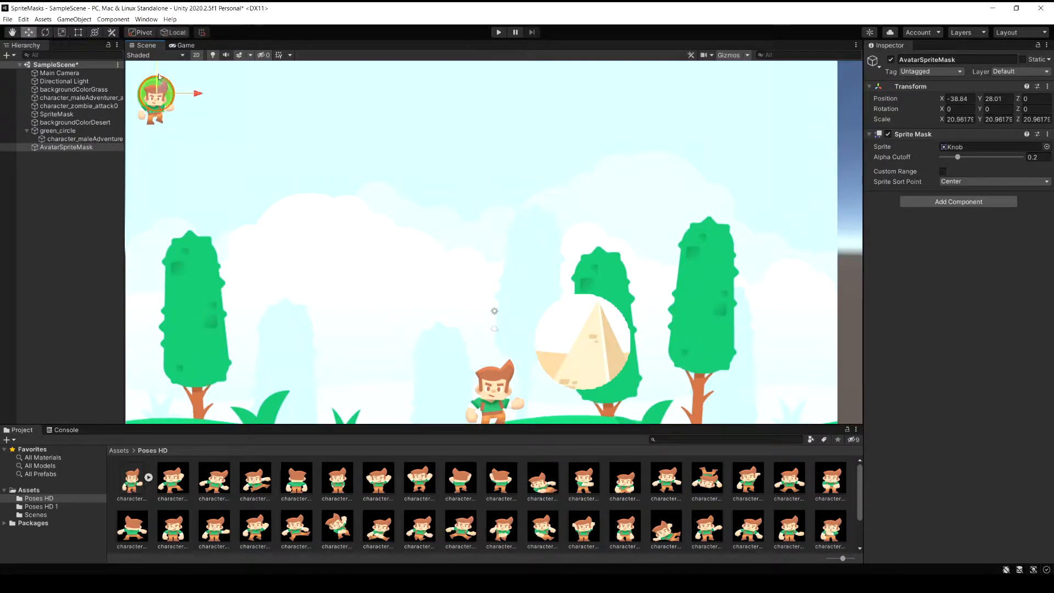
# - Inspect the green-circle avatar's Mask Interaction setting before starting from a new empty SampleScene
pyautogui.click(84, 138)
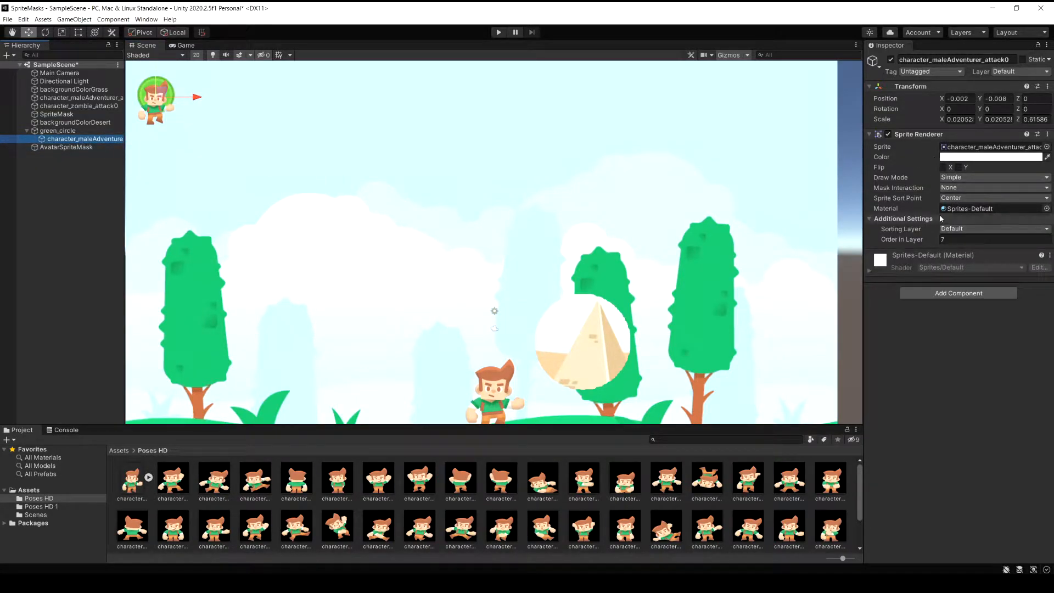
pyautogui.click(991, 187)
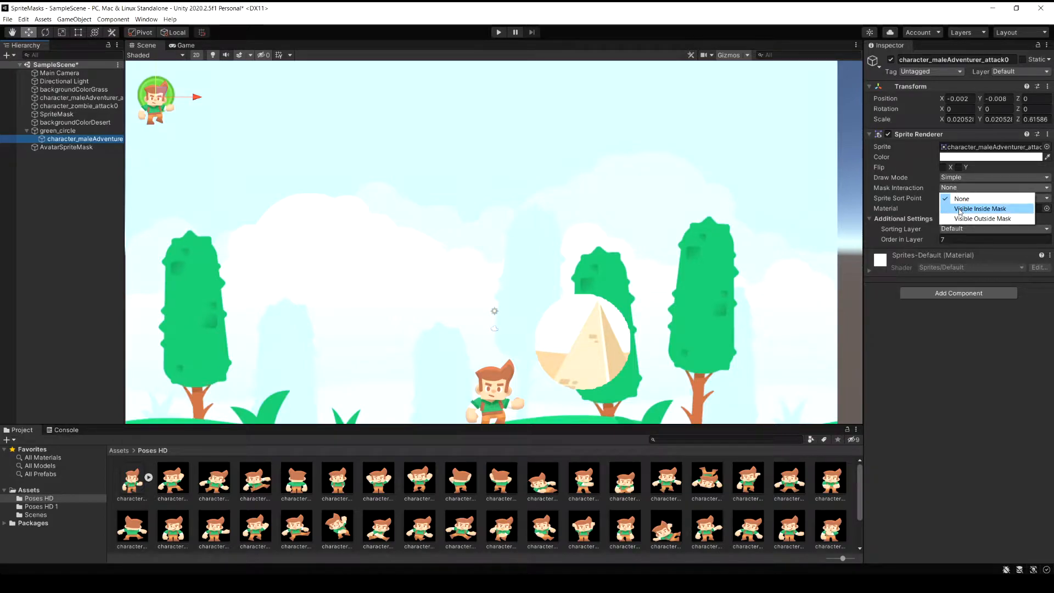
pyautogui.click(980, 209)
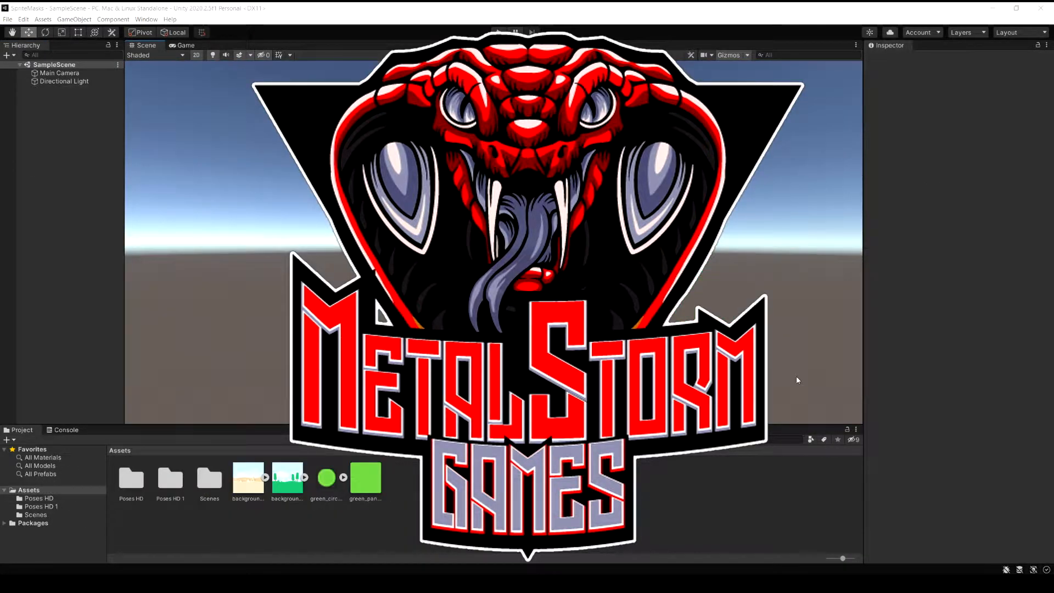
# - Read the Unity manual's Sprite Masks page down to the Mask Interaction section
pyautogui.click(497, 32)
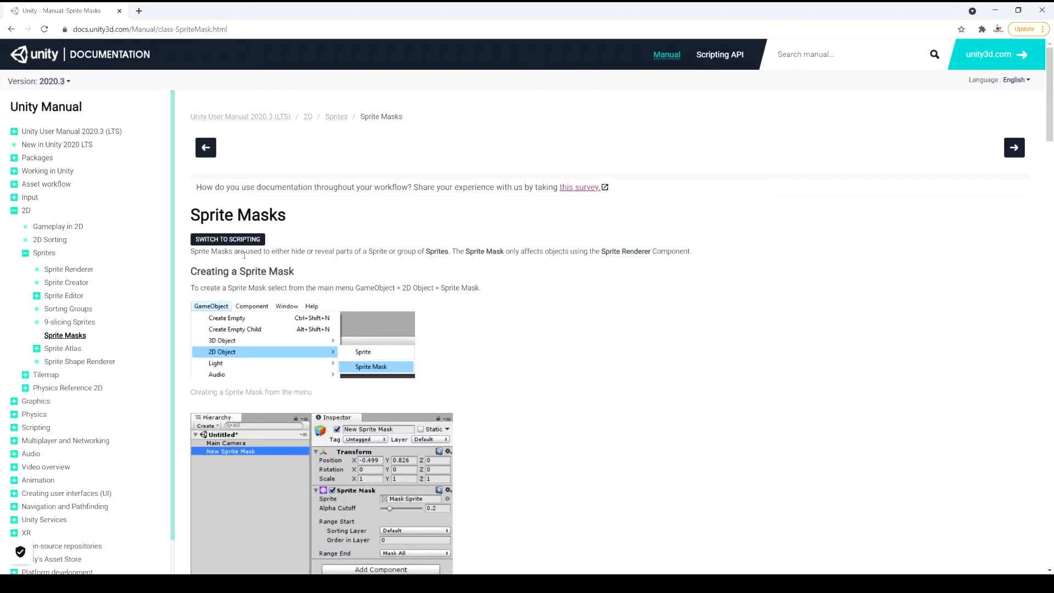
pyautogui.moveTo(422, 264)
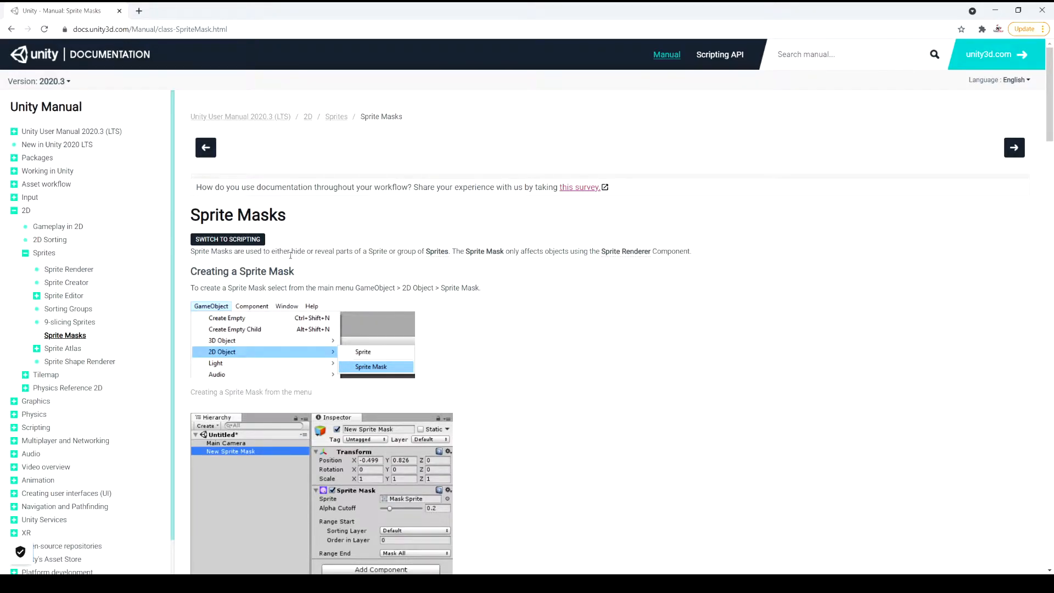
pyautogui.moveTo(371, 260)
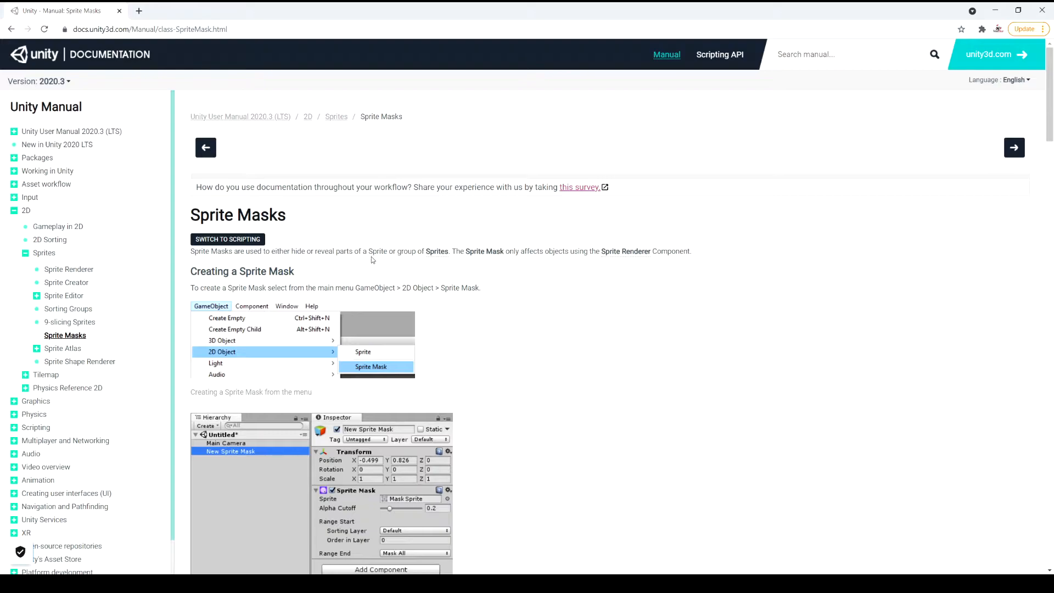
pyautogui.moveTo(435, 256)
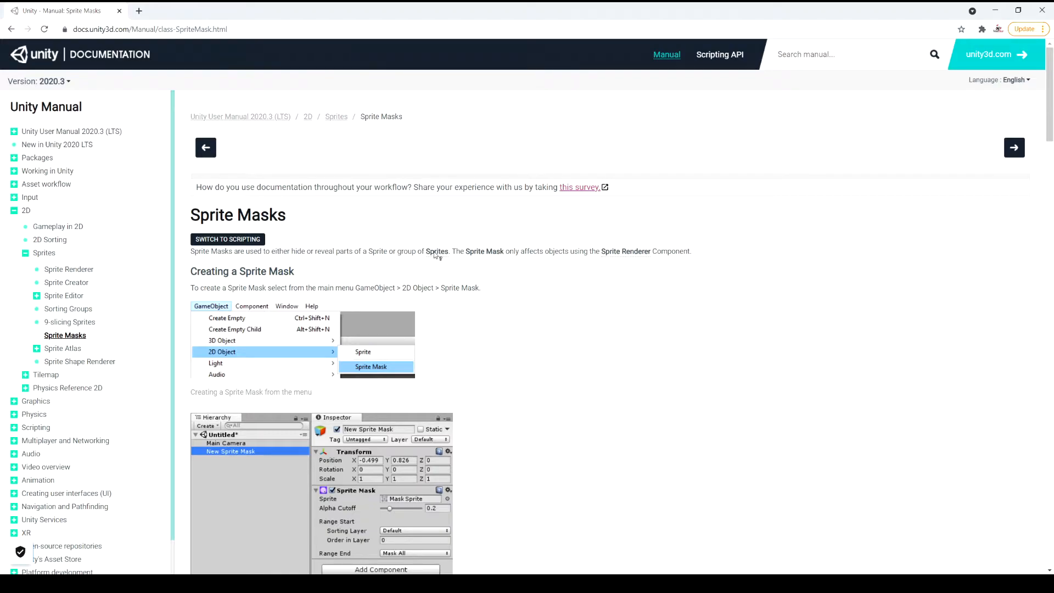
pyautogui.moveTo(584, 269)
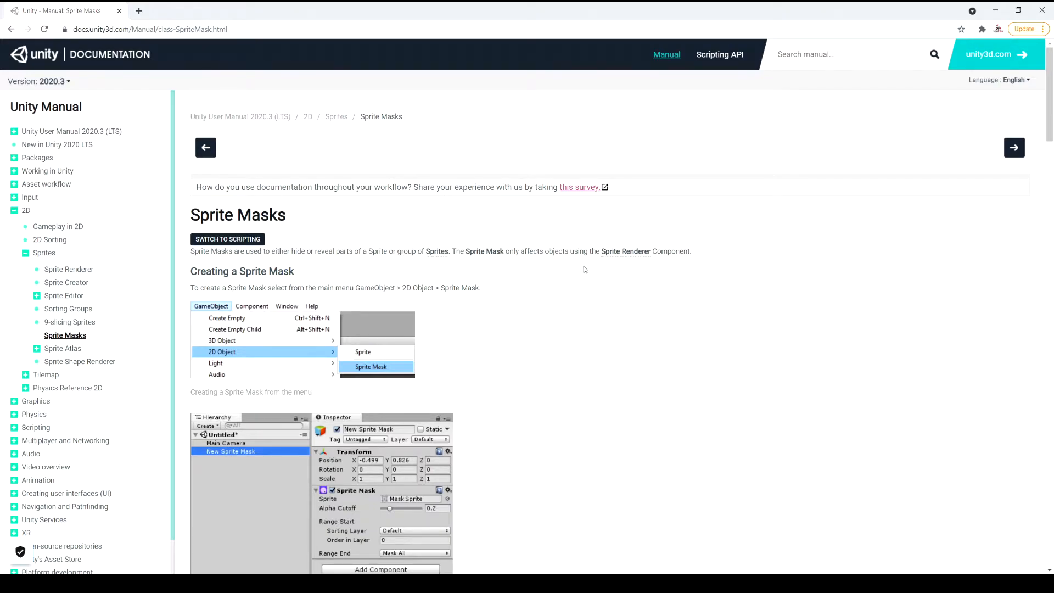
pyautogui.moveTo(574, 287)
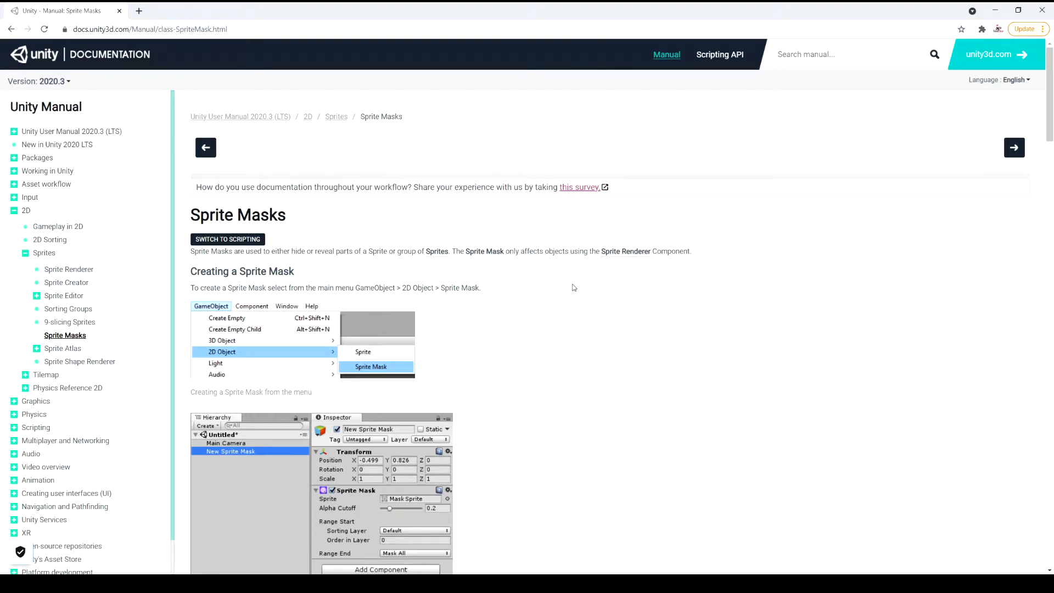
pyautogui.moveTo(369, 262)
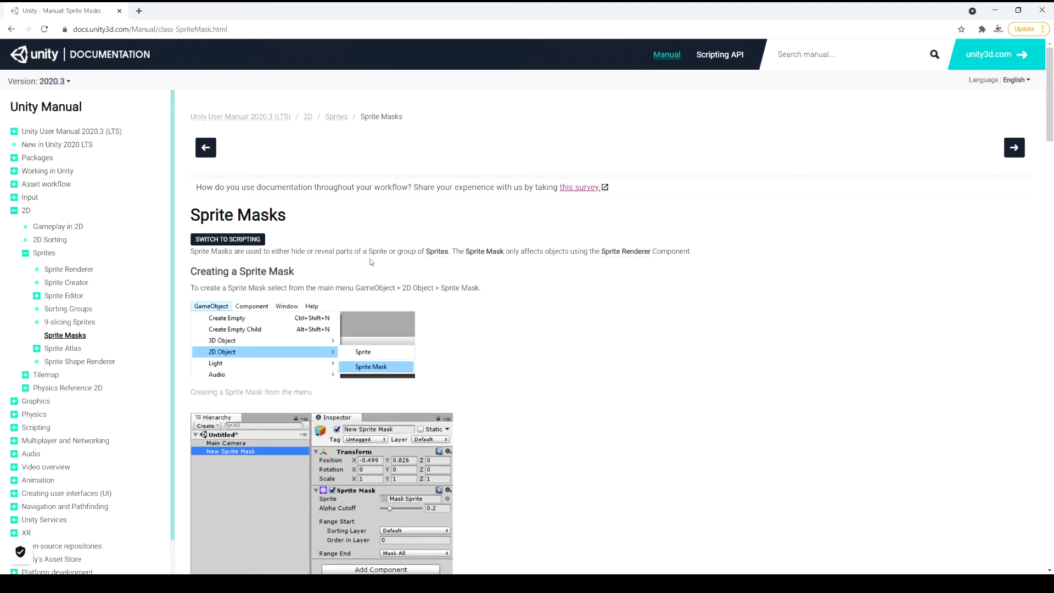
pyautogui.scroll(-3)
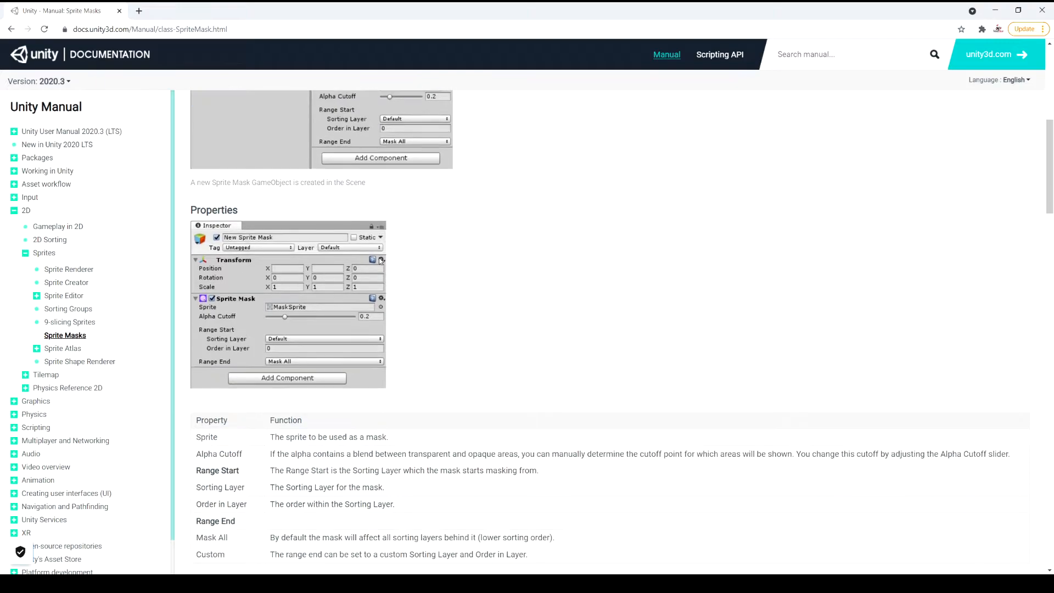
pyautogui.scroll(-3)
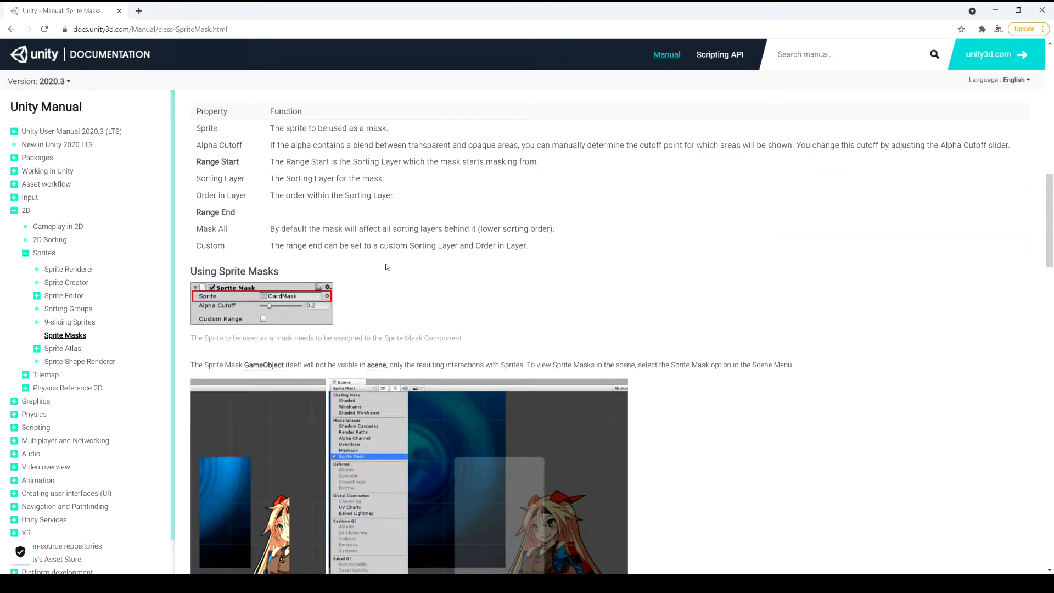
pyautogui.scroll(3)
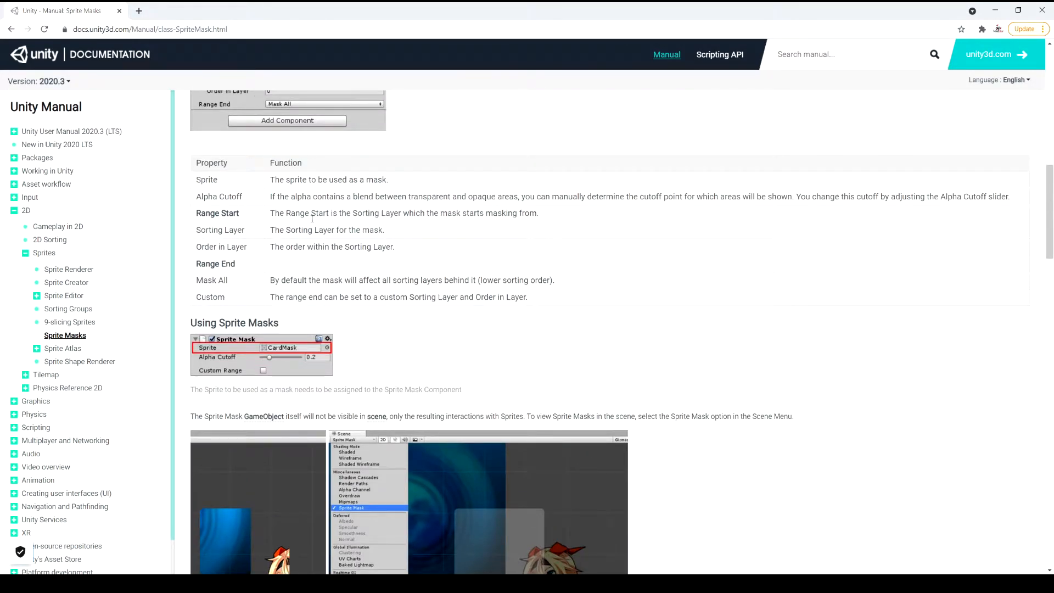
pyautogui.scroll(-3)
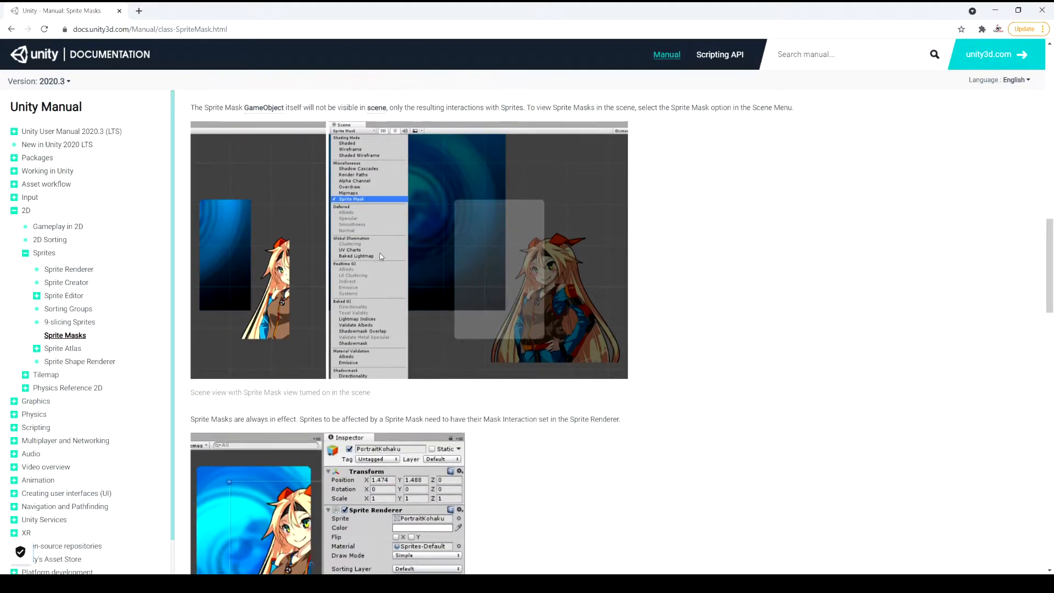
pyautogui.moveTo(386, 323)
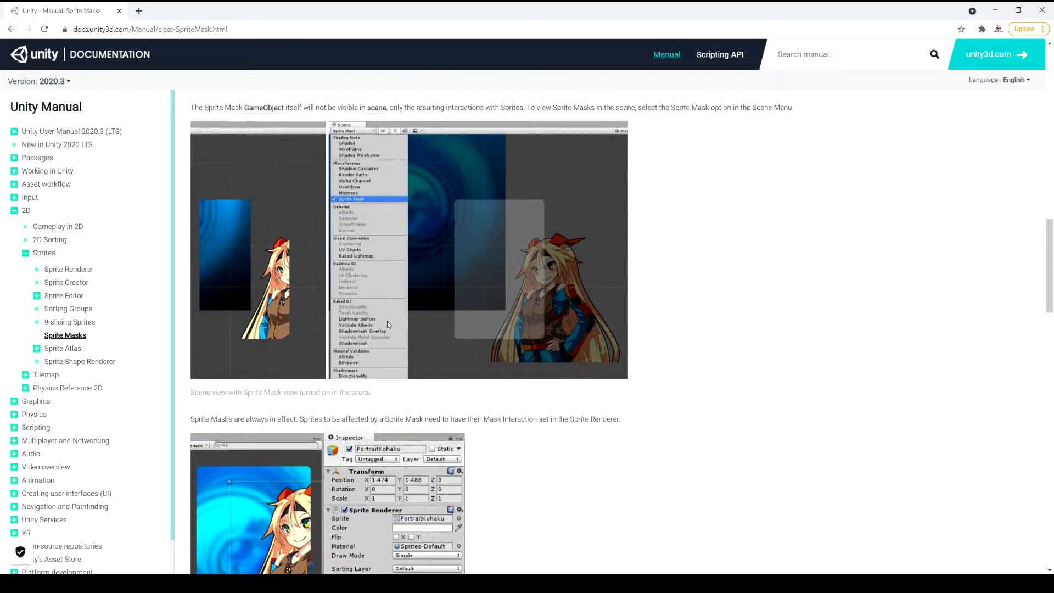
pyautogui.scroll(-3)
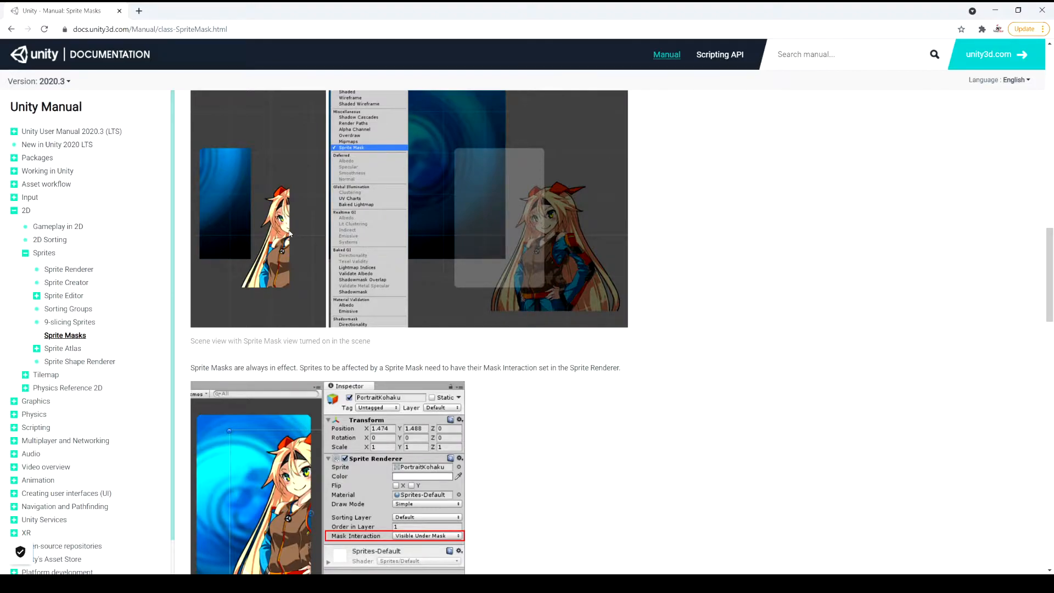
pyautogui.moveTo(566, 212)
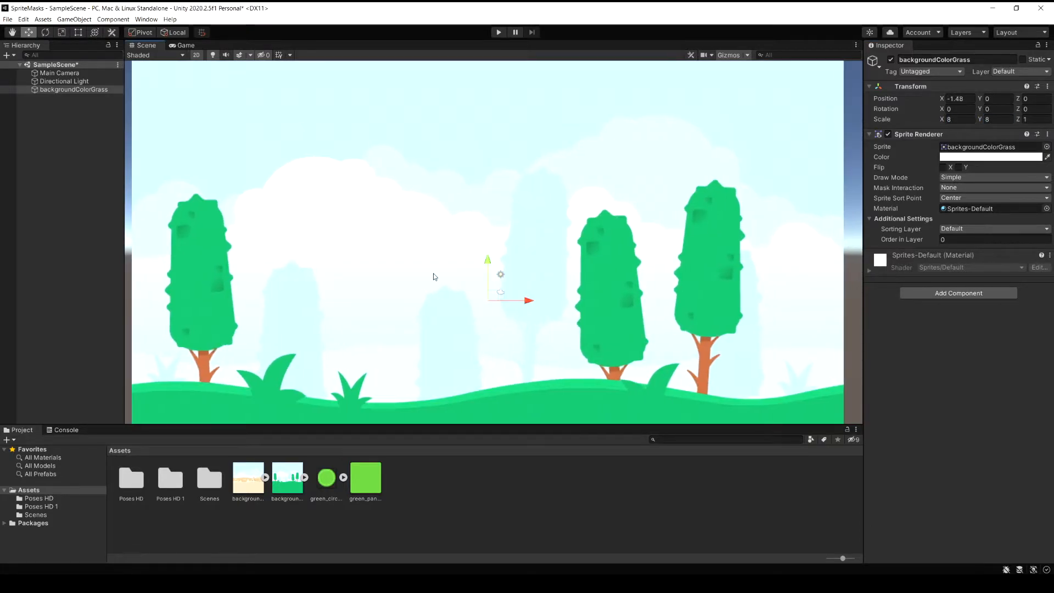
pyautogui.moveTo(343, 321)
pyautogui.write('1')
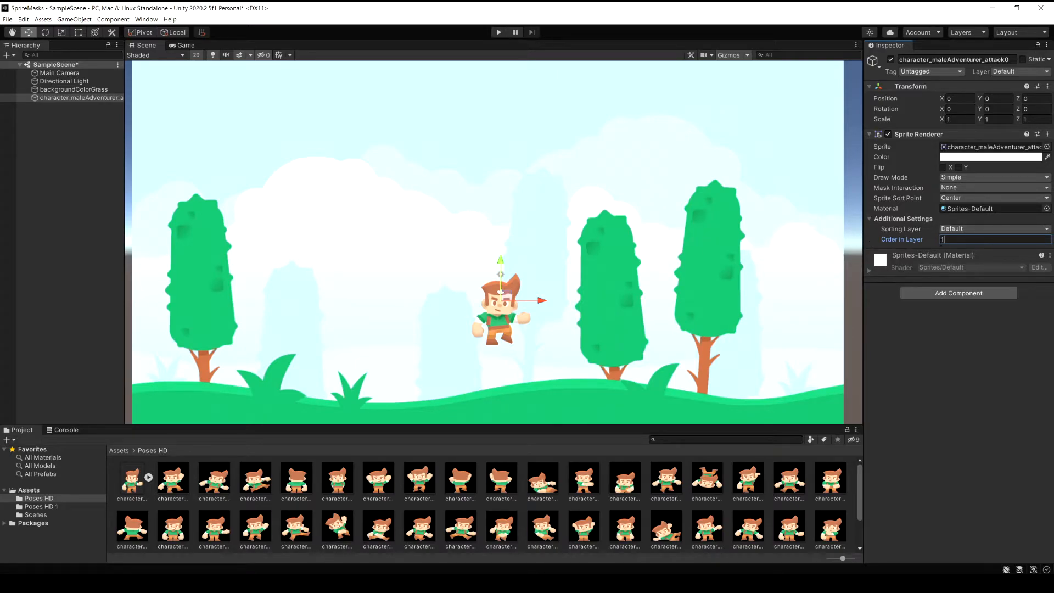
pyautogui.moveTo(524, 356)
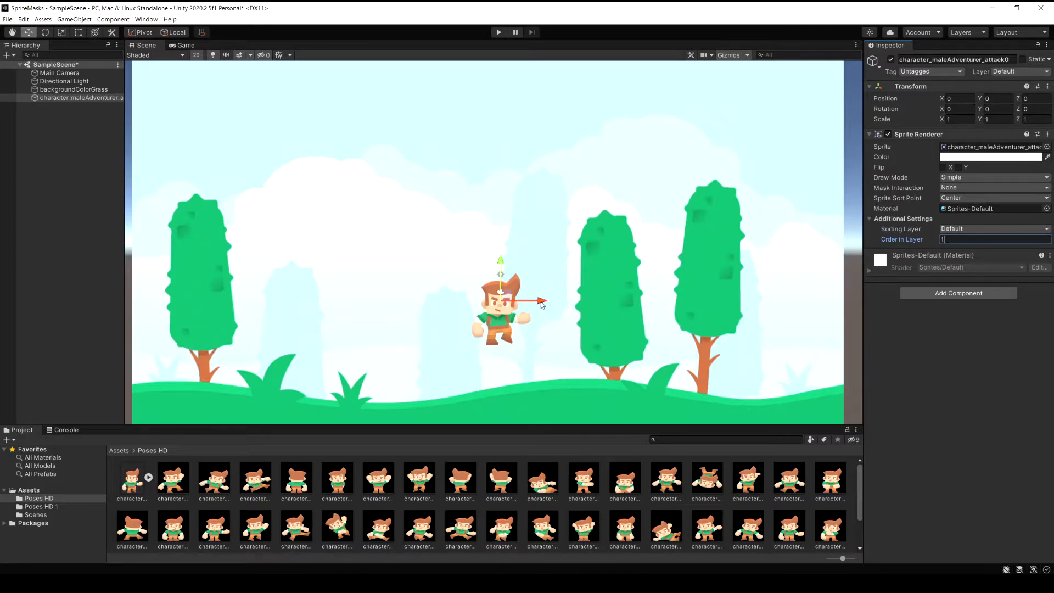
pyautogui.moveTo(530, 312)
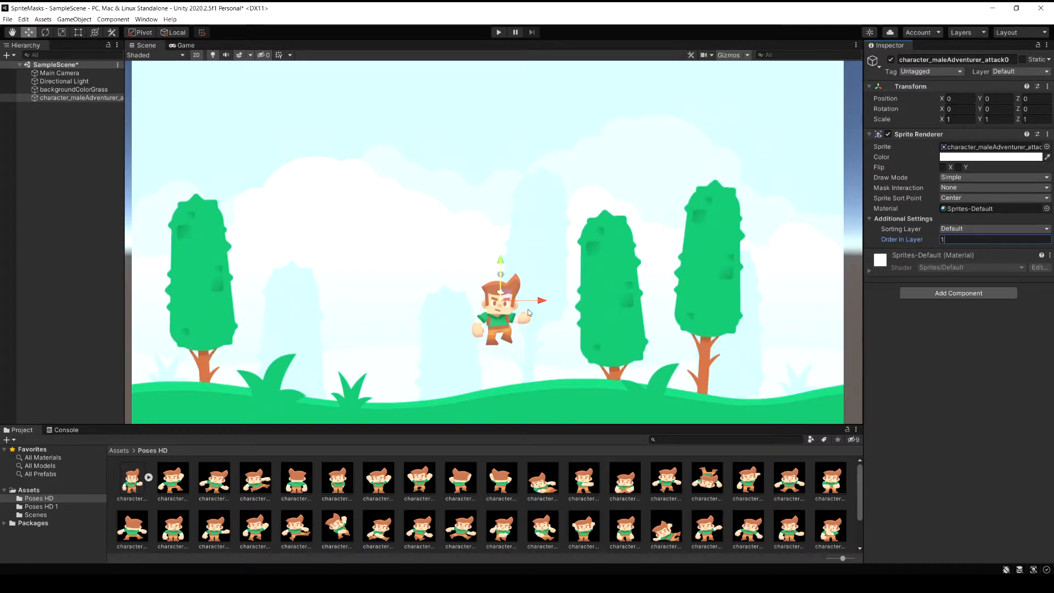
pyautogui.moveTo(504, 315)
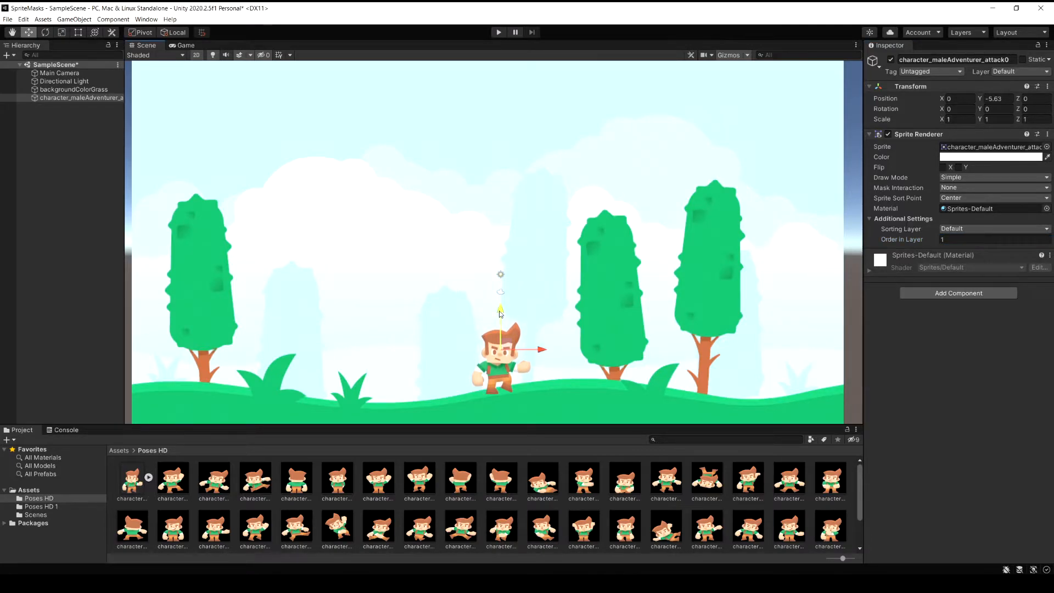
pyautogui.moveTo(395, 405)
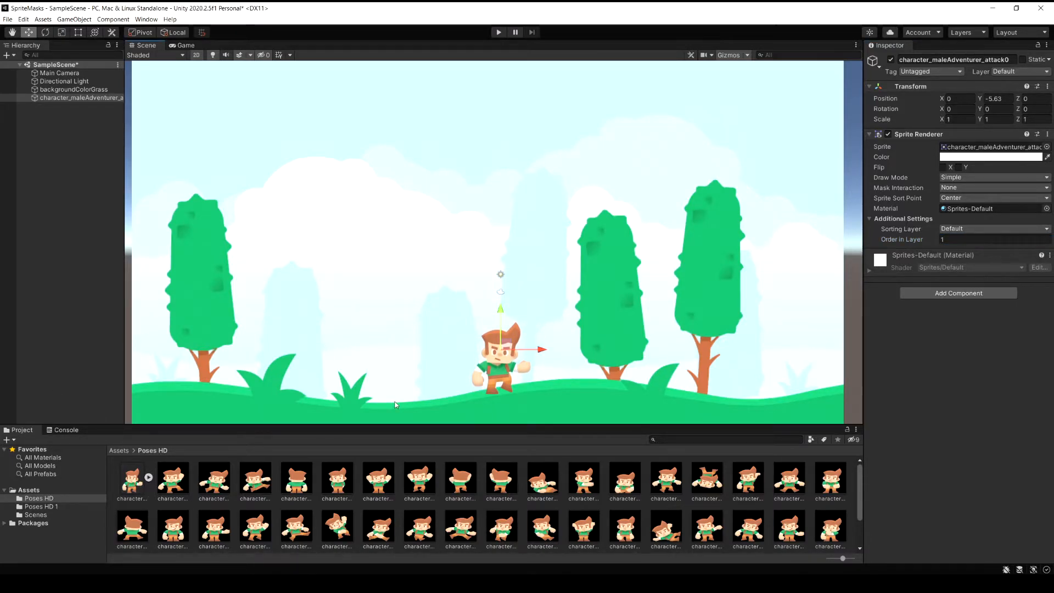
# - Add character_zombie_attack0 at the adventurer's spot with adventurer Order in Layer 2, zombie 1
pyautogui.click(40, 506)
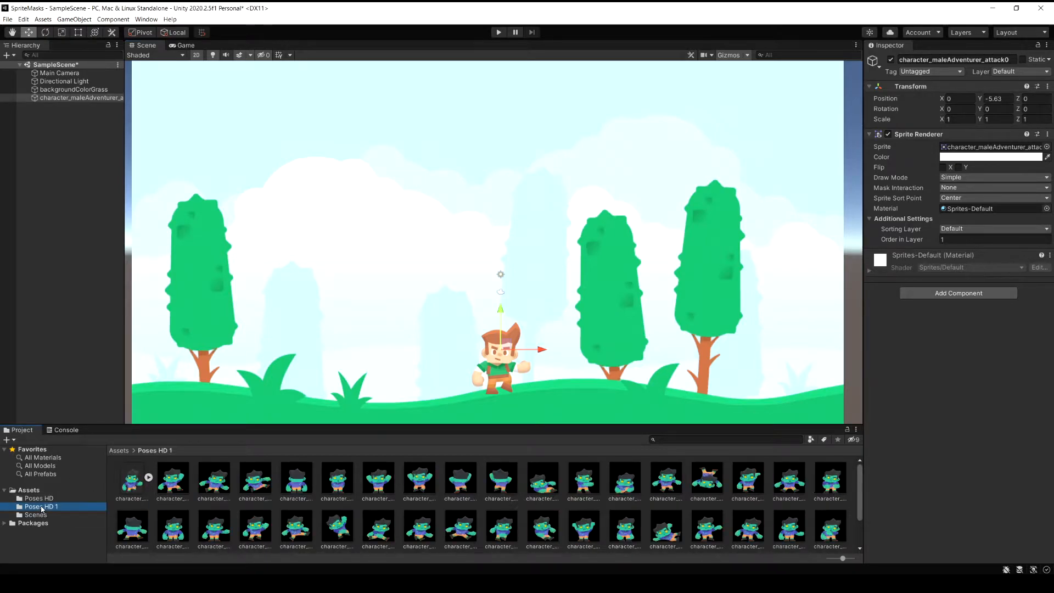
pyautogui.click(132, 479)
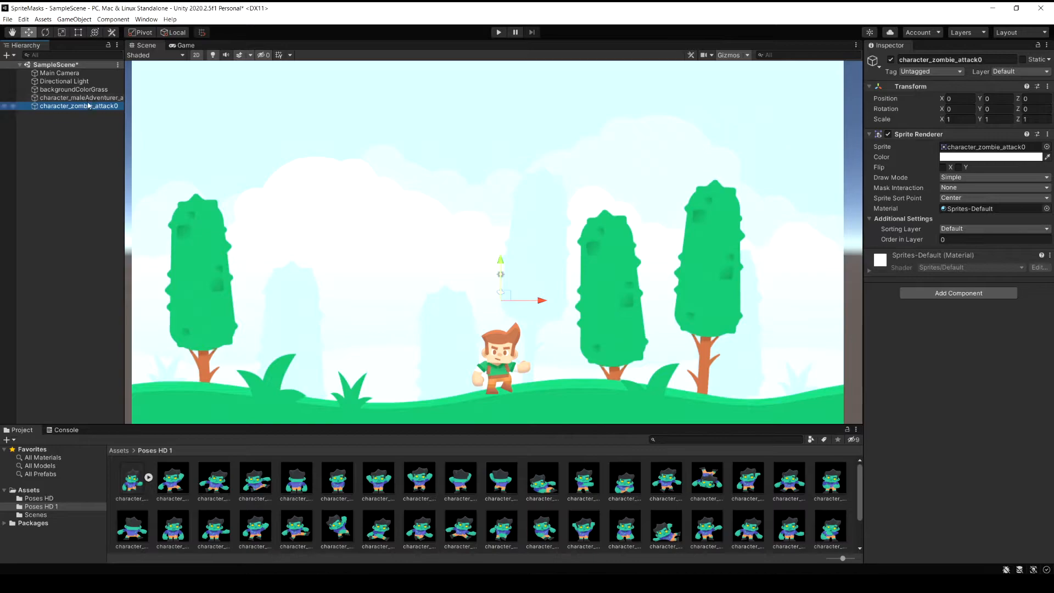
pyautogui.click(80, 97)
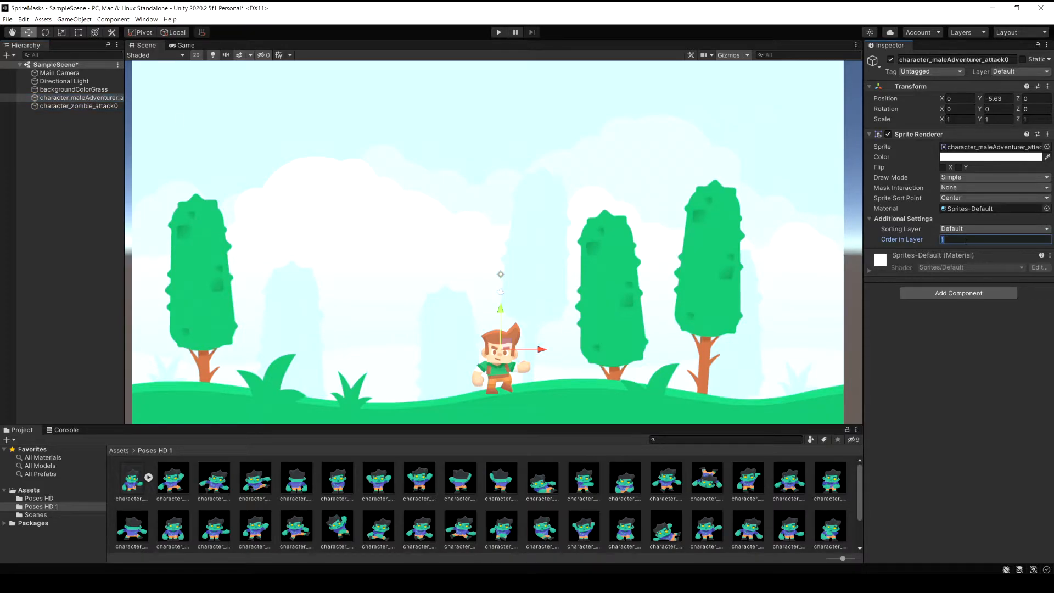
pyautogui.write('2')
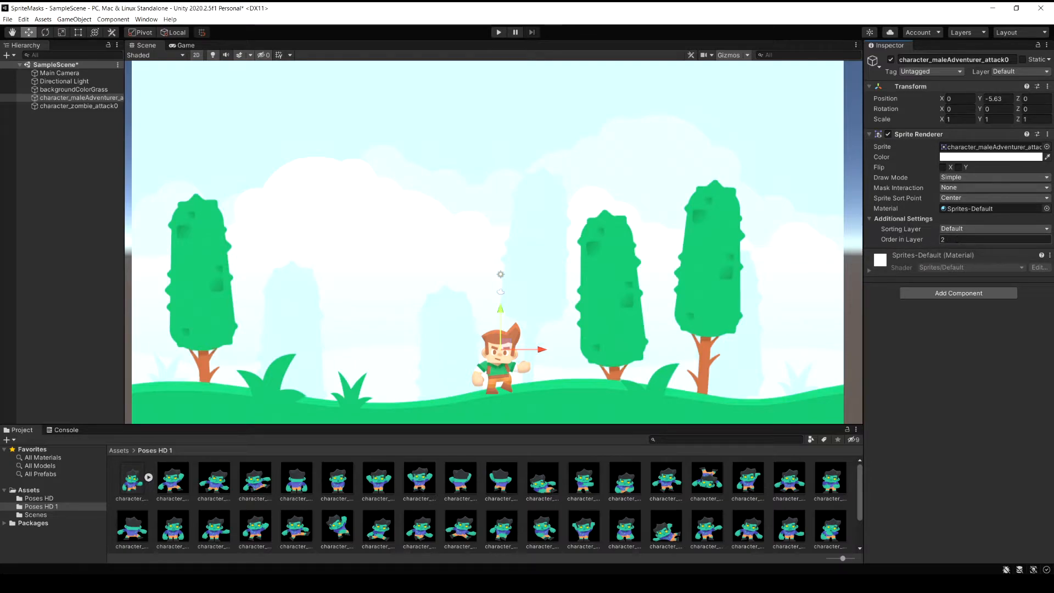
pyautogui.click(77, 106)
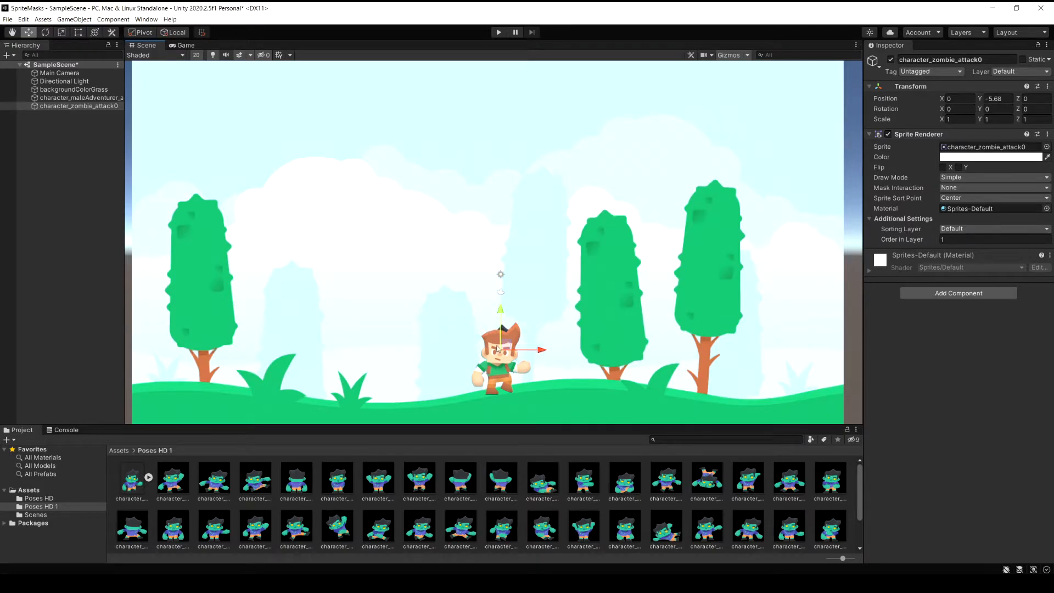
pyautogui.click(50, 146)
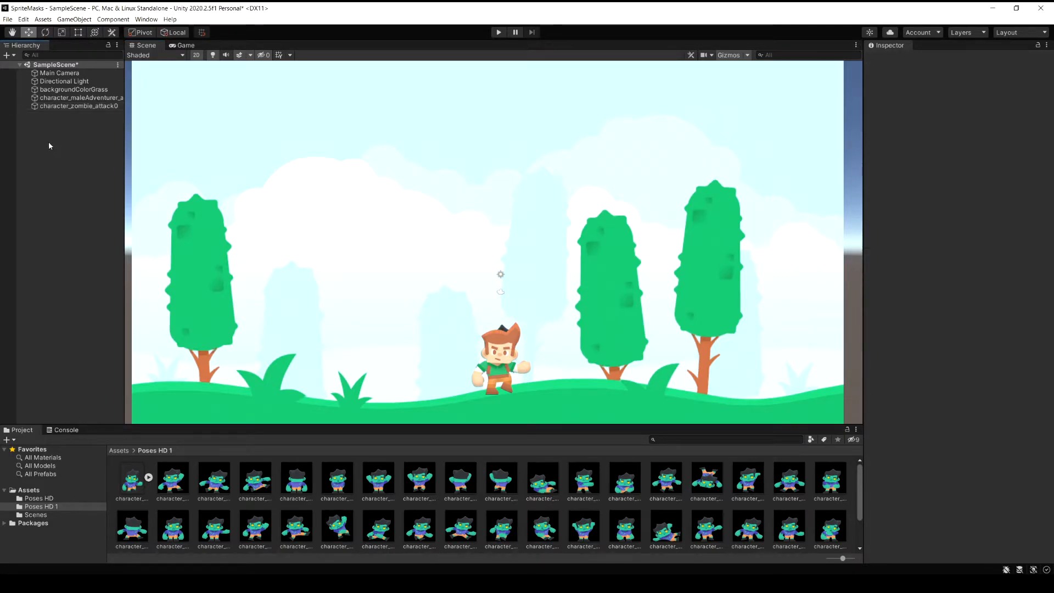
# - Create an empty GameObject named SpriteMask at the origin and add a Sprite Mask component
pyautogui.click(82, 249)
pyautogui.write('SpriteM')
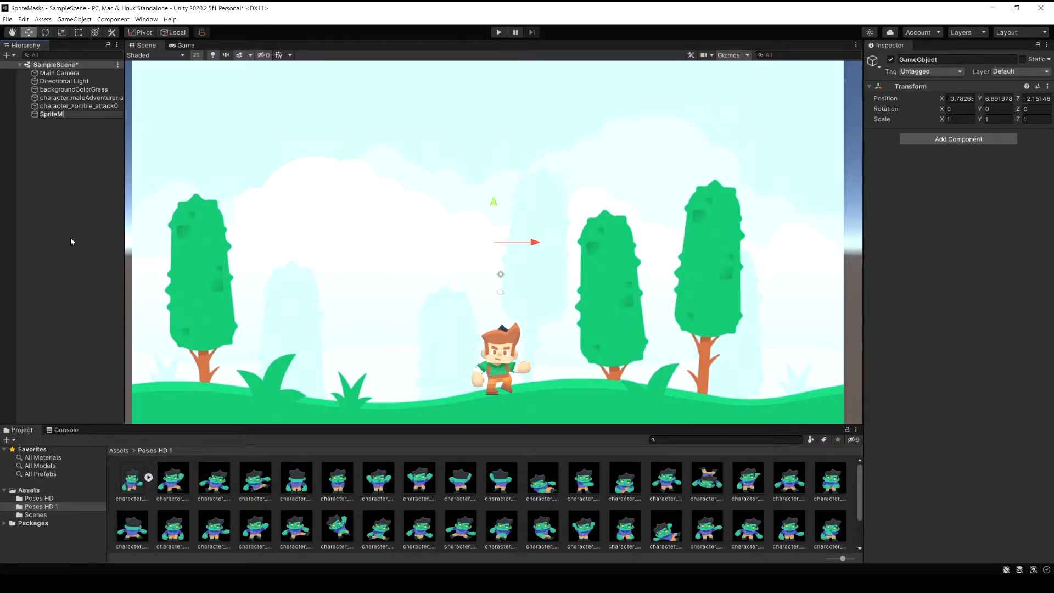
pyautogui.click(56, 114)
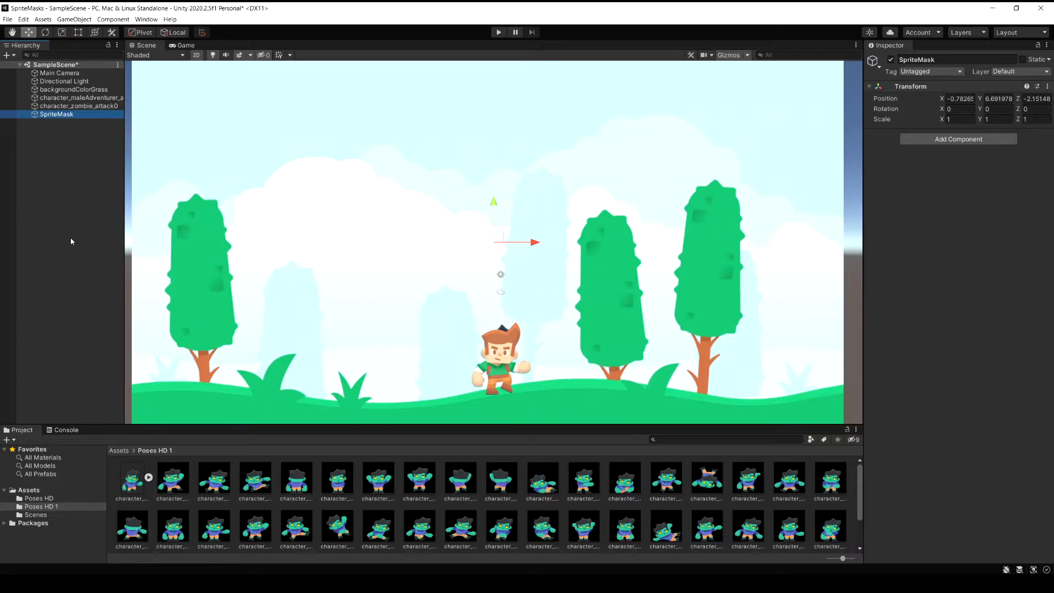
pyautogui.moveTo(534, 359)
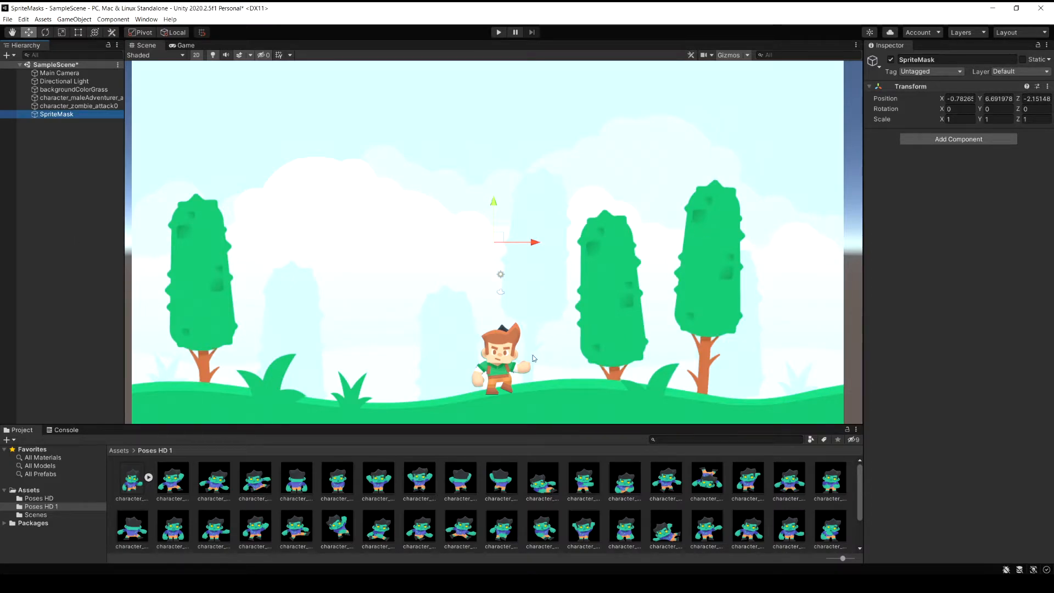
pyautogui.moveTo(233, 176)
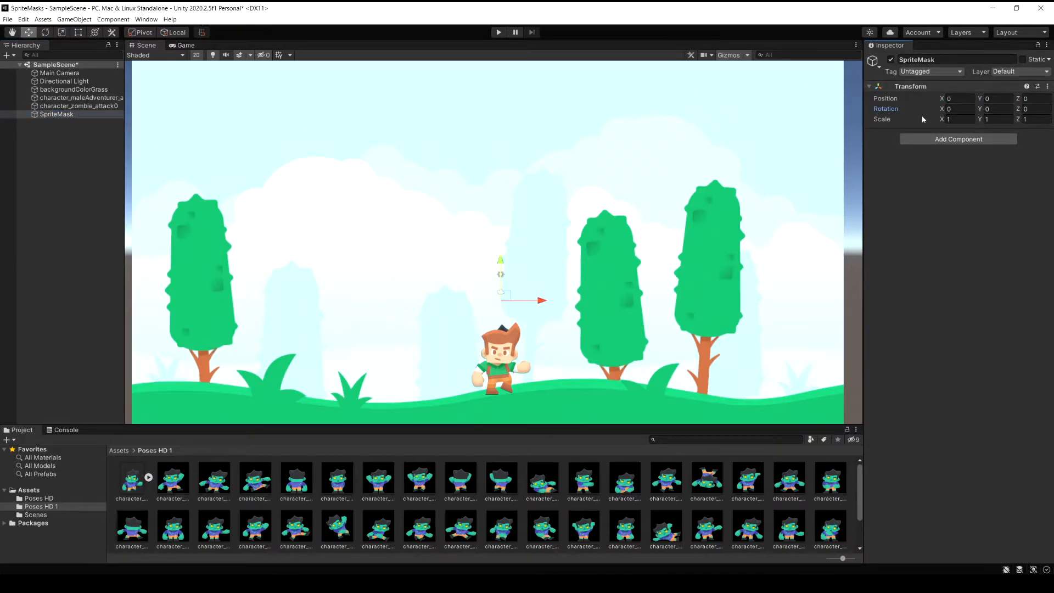
pyautogui.click(958, 139)
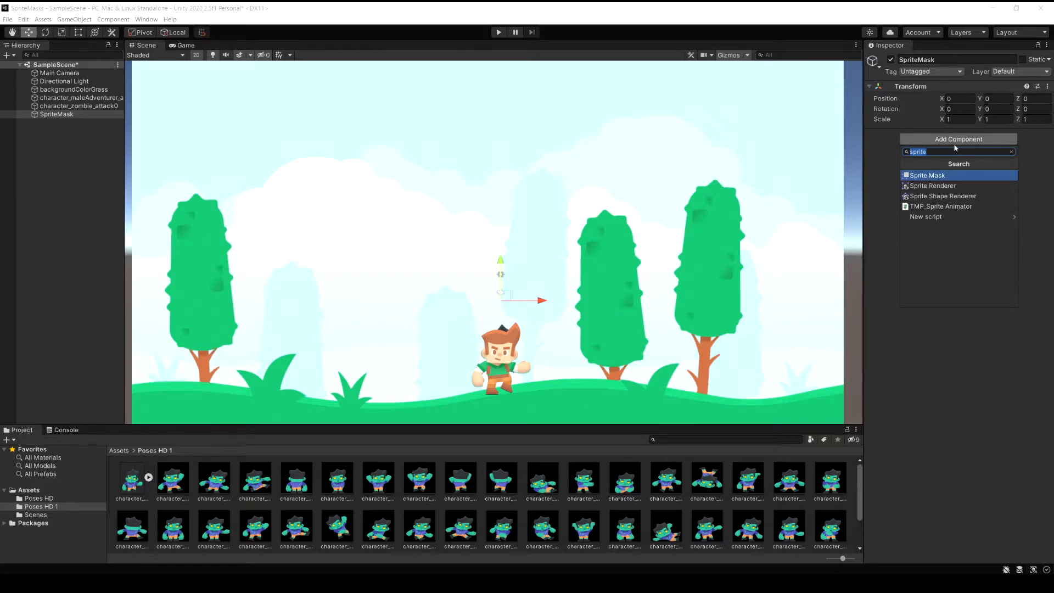
pyautogui.click(928, 176)
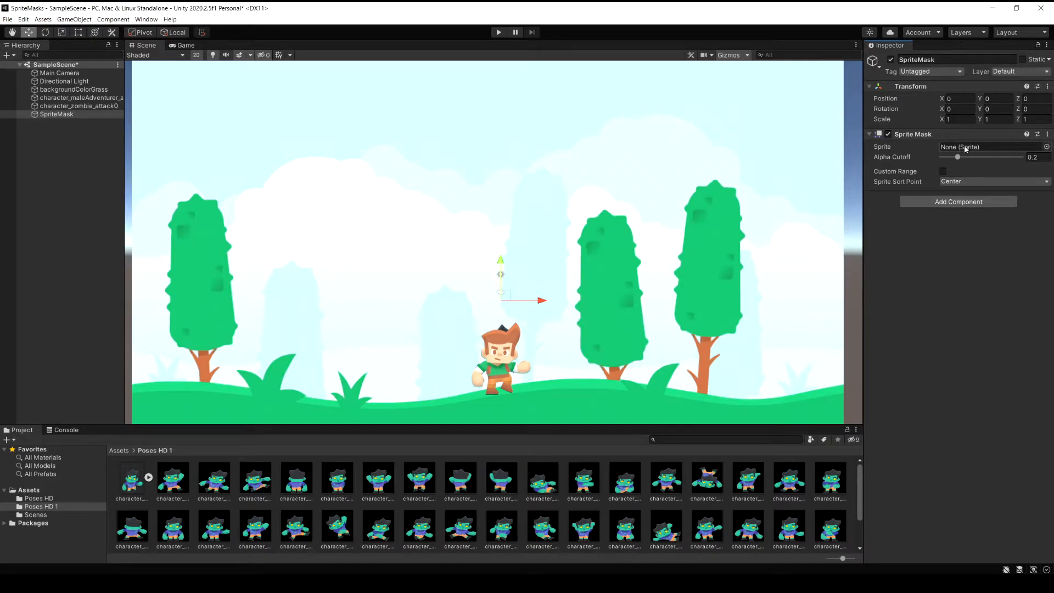
# - Bring up the sprite picker to choose the Knob sprite for the SpriteMask
pyautogui.click(1034, 146)
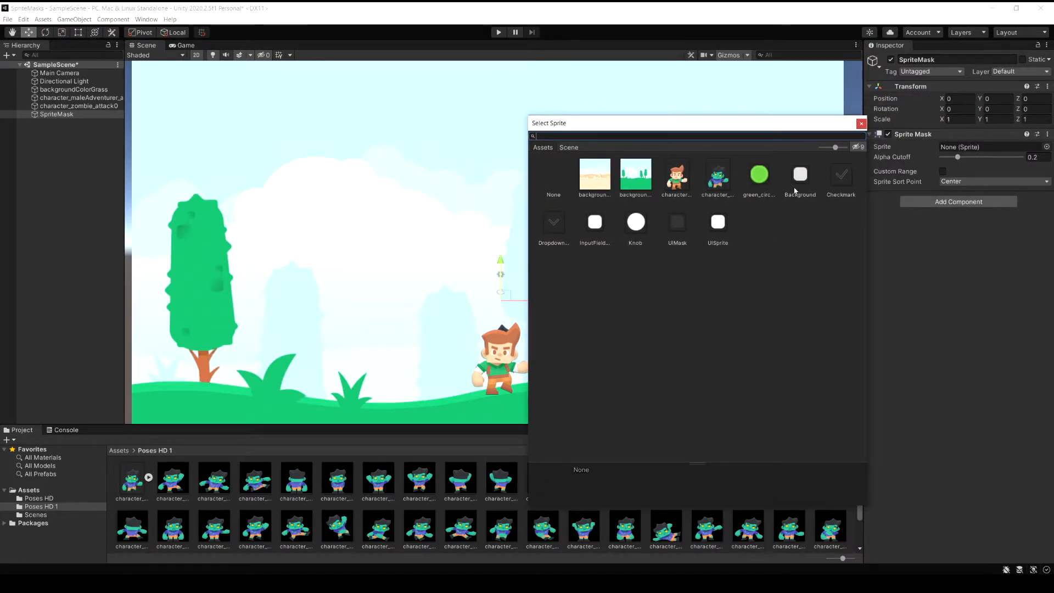
pyautogui.moveTo(636, 231)
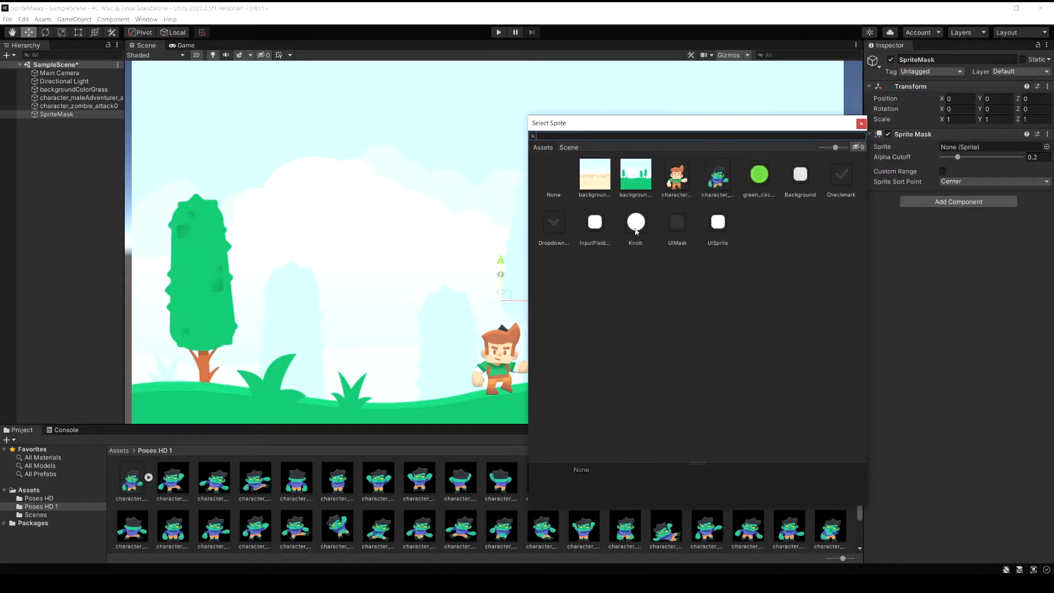
pyautogui.moveTo(620, 239)
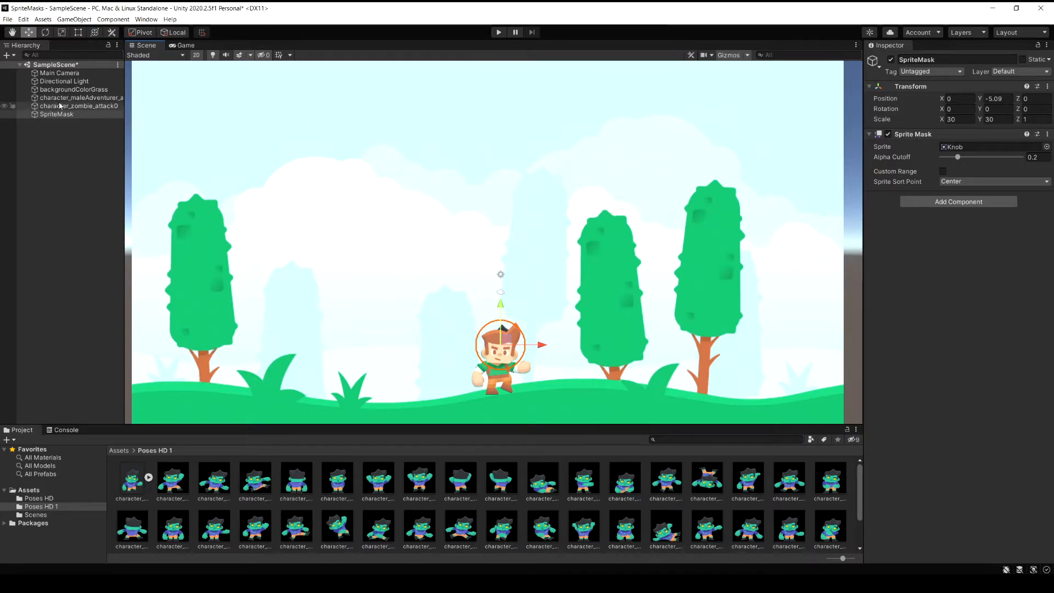
# - Set character_maleAdventurer to Visible Outside Mask and raise the SpriteMask to Y 2.67
pyautogui.click(81, 97)
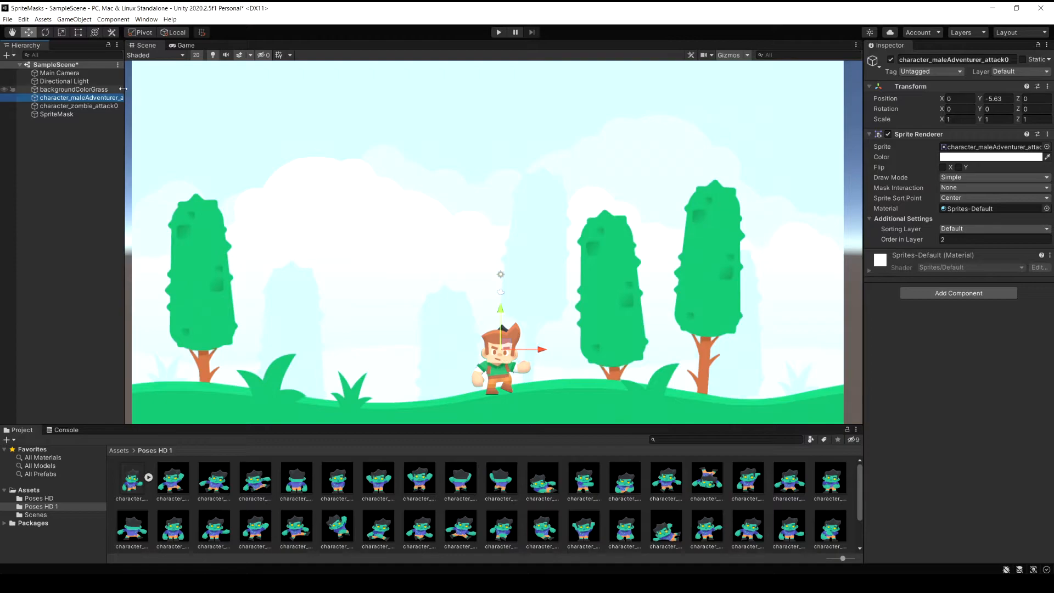
pyautogui.moveTo(915, 189)
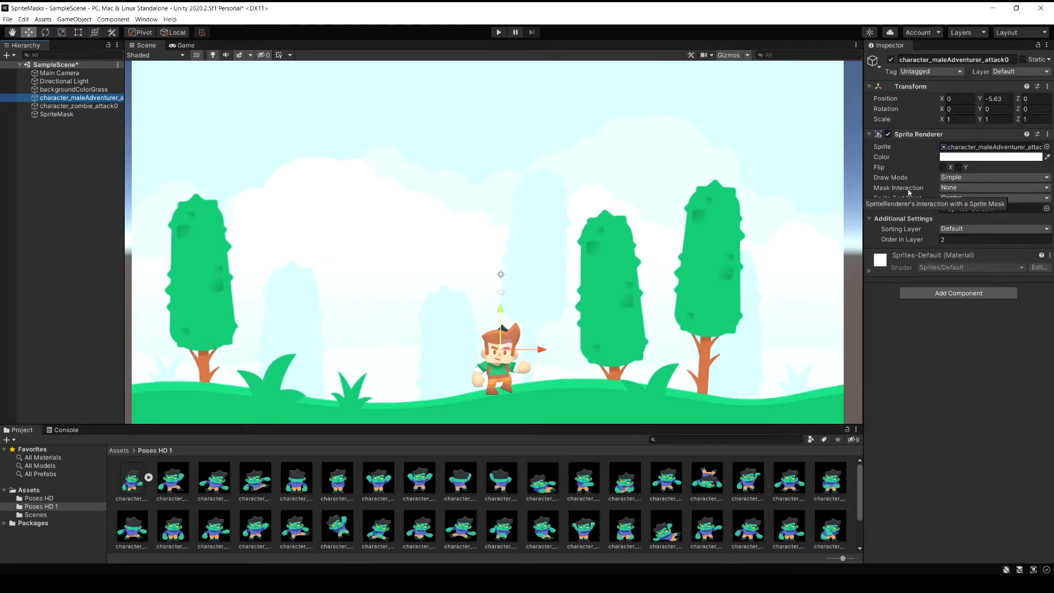
pyautogui.click(994, 187)
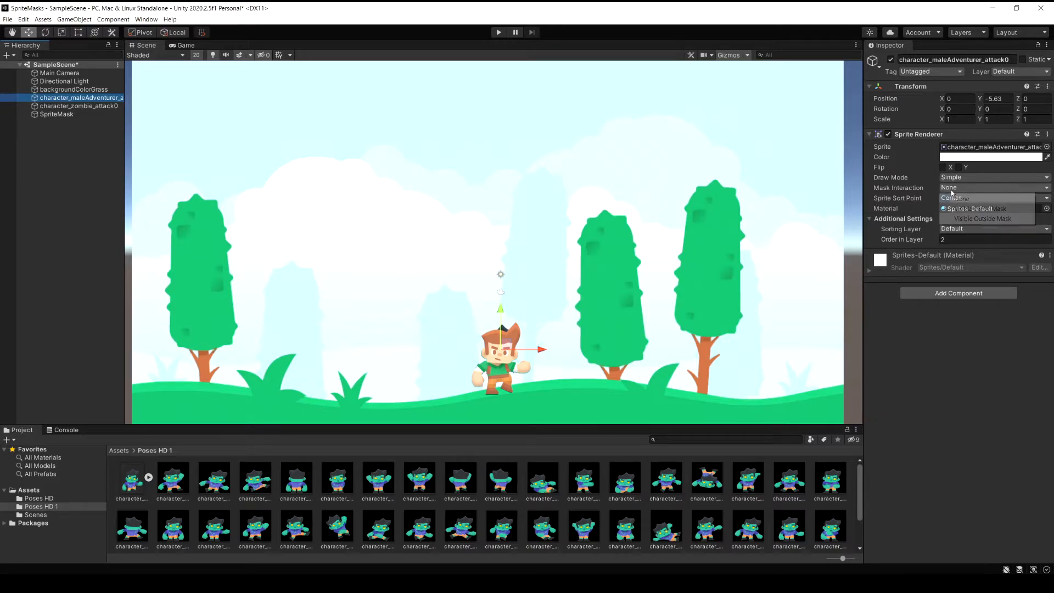
pyautogui.click(994, 187)
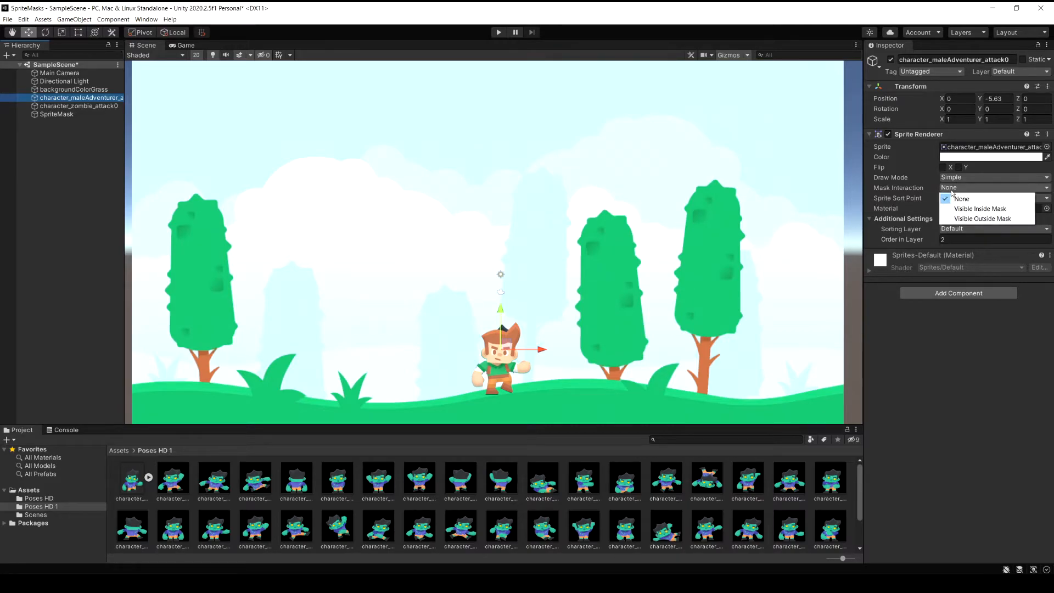
pyautogui.moveTo(982, 219)
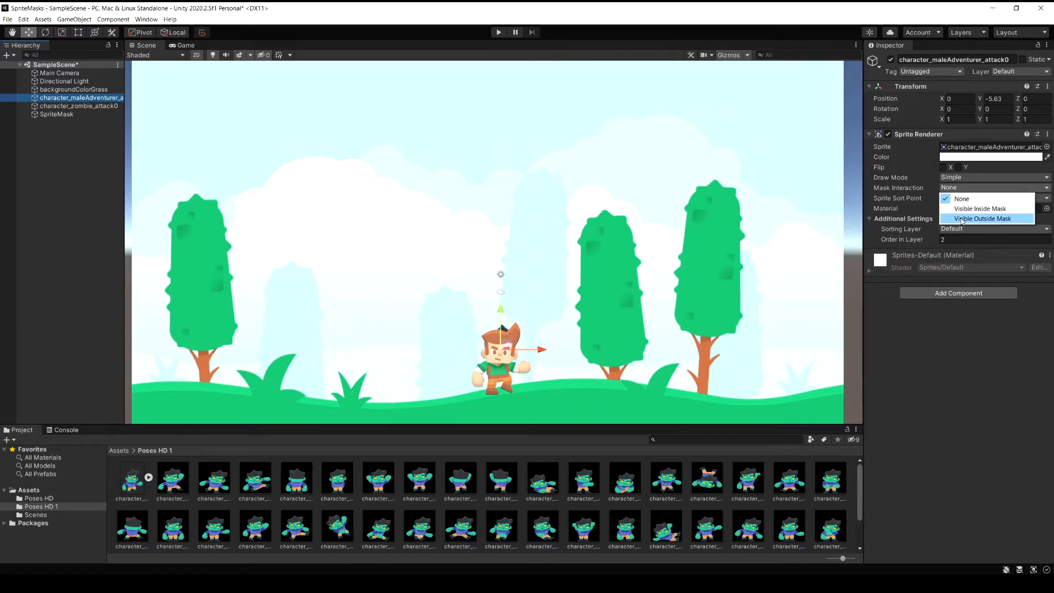
pyautogui.click(982, 218)
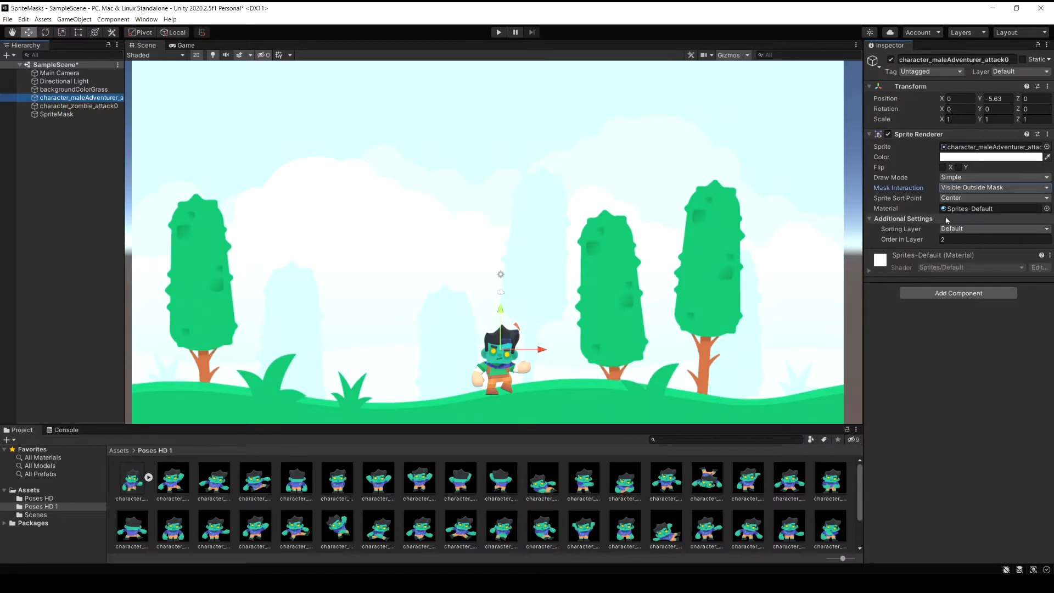
pyautogui.click(57, 113)
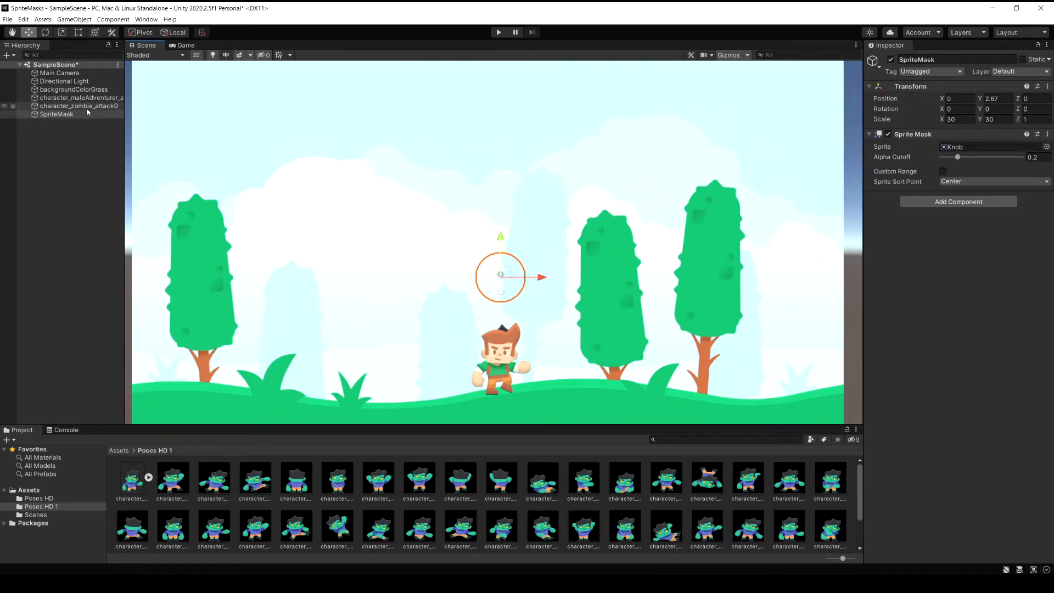
pyautogui.moveTo(504, 330)
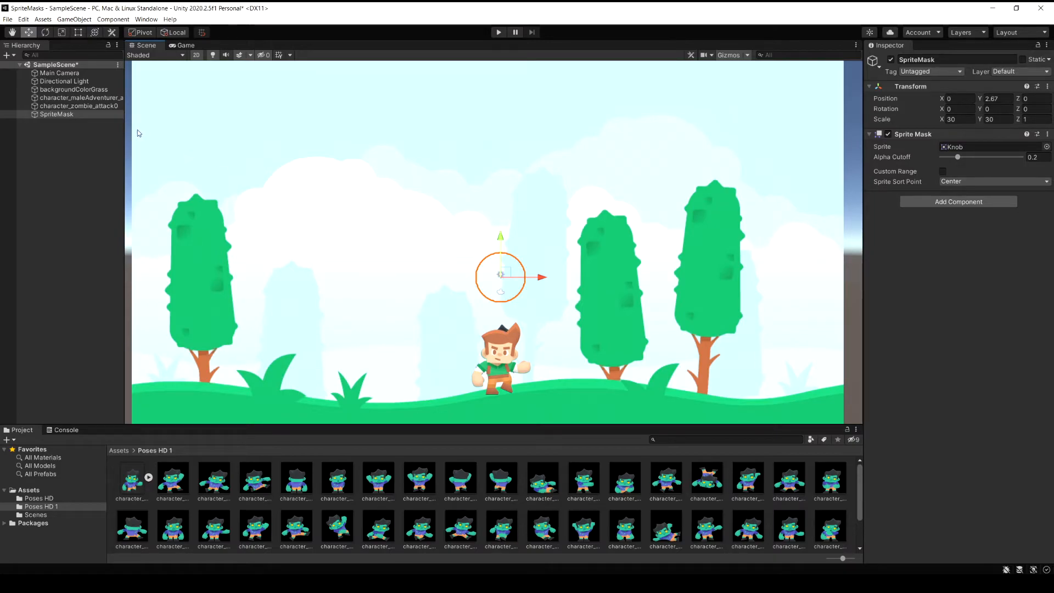
# - Set character_zombie_attack0 to Visible Inside Mask and move the circle over the character's head
pyautogui.click(79, 106)
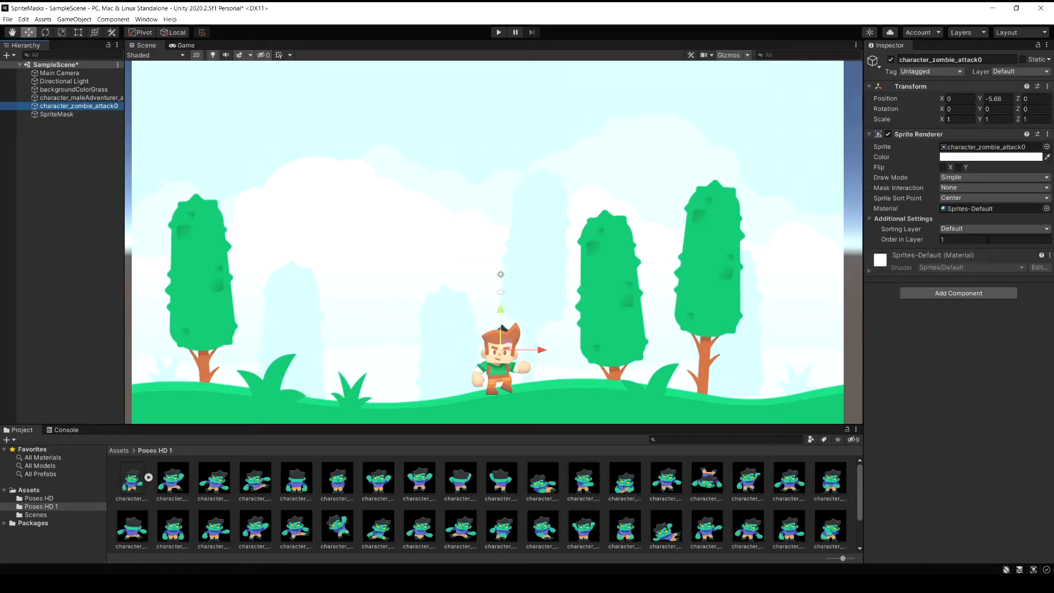
pyautogui.click(993, 186)
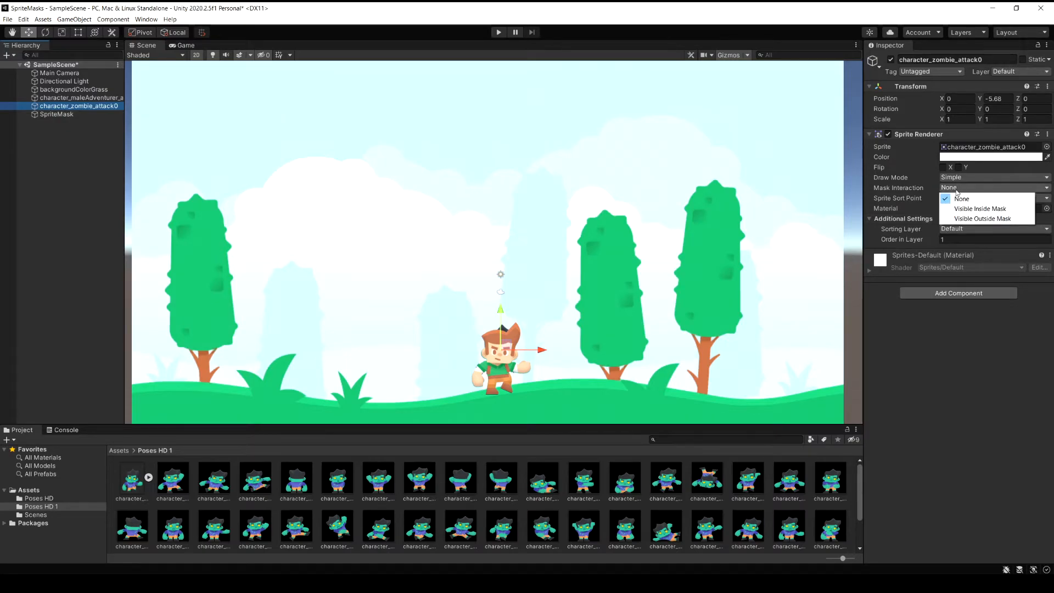
pyautogui.moveTo(981, 209)
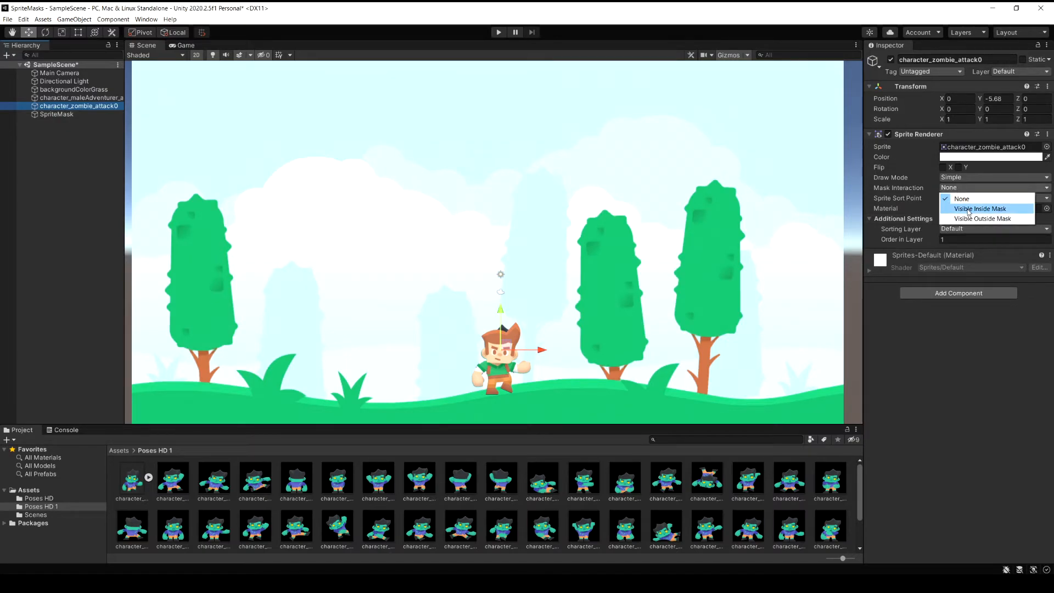
pyautogui.click(982, 209)
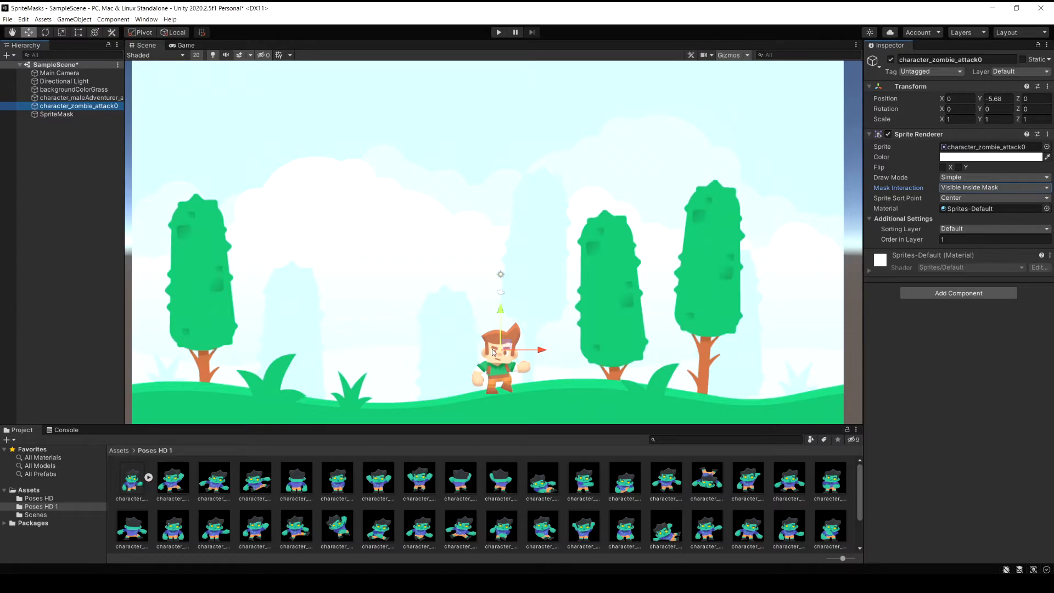
pyautogui.click(57, 114)
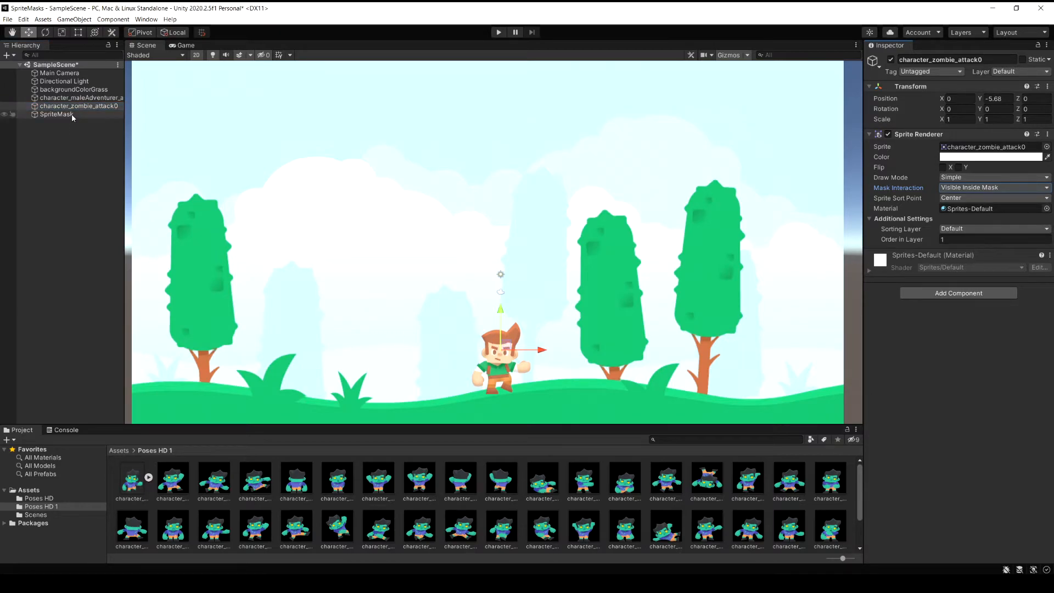
pyautogui.click(57, 114)
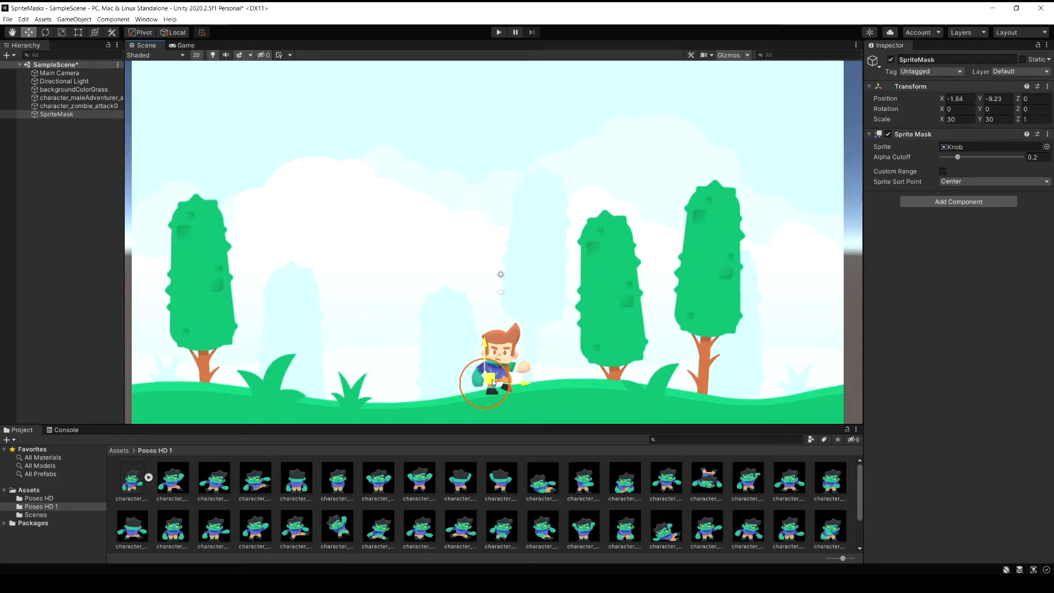
pyautogui.click(35, 515)
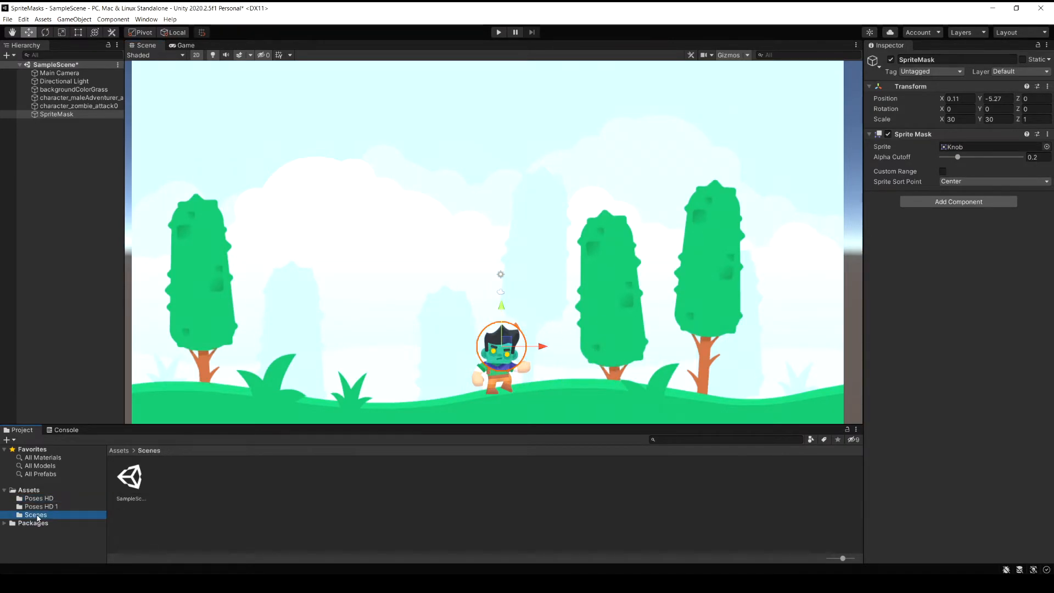
# - Give backgroundColorDesert the grass background's position -1.48 and scale 8, with Order in Layer -1
pyautogui.click(29, 489)
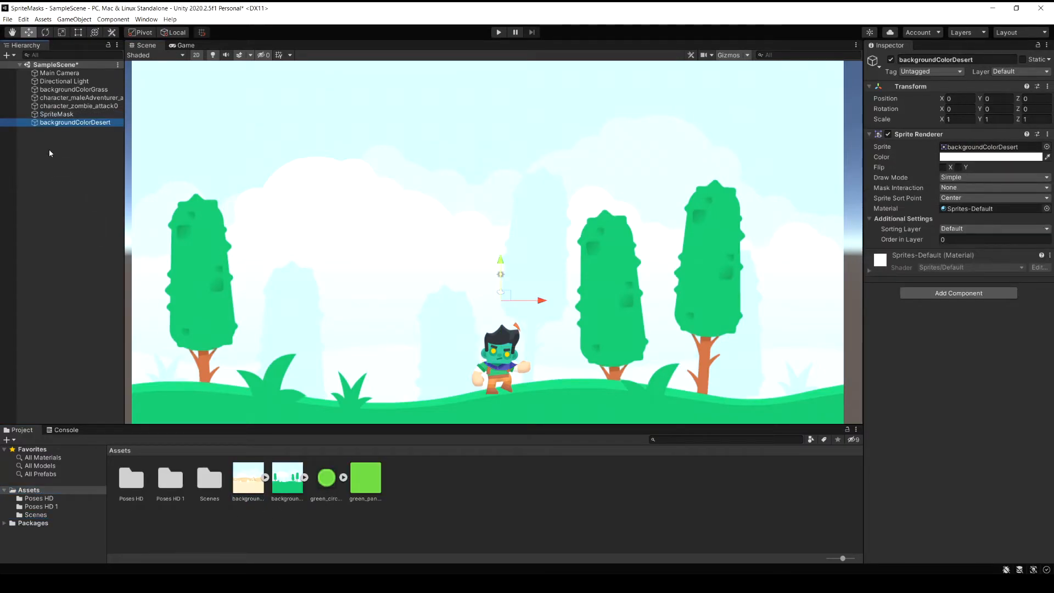
pyautogui.click(74, 89)
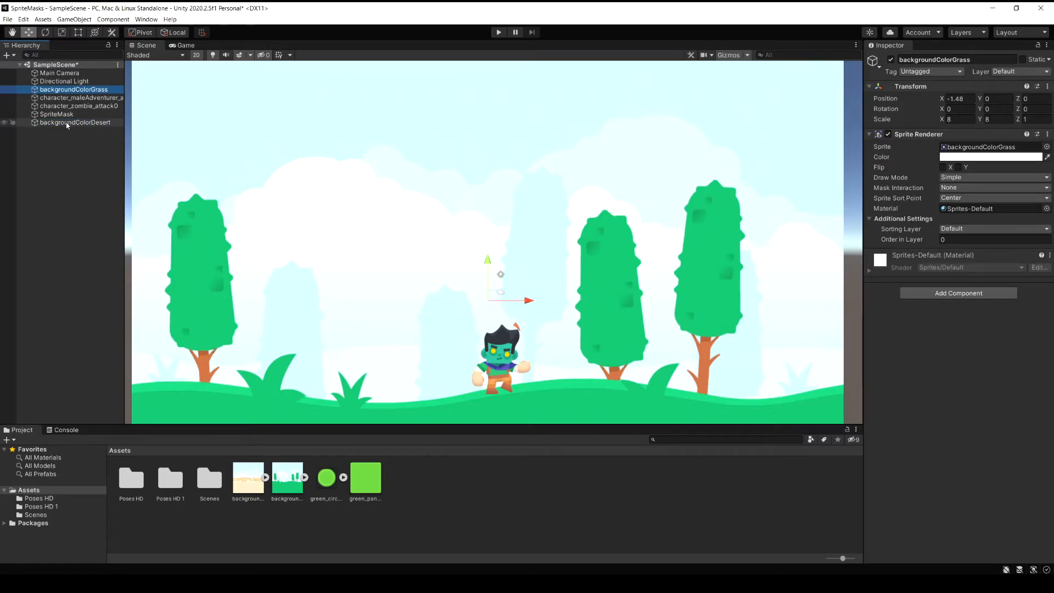
pyautogui.click(74, 123)
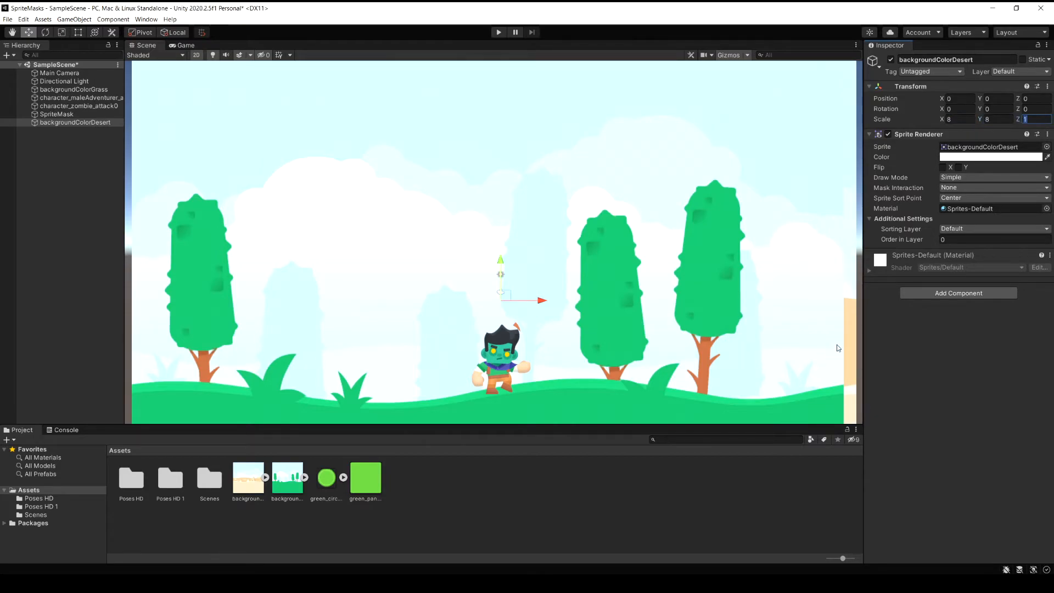
pyautogui.click(73, 90)
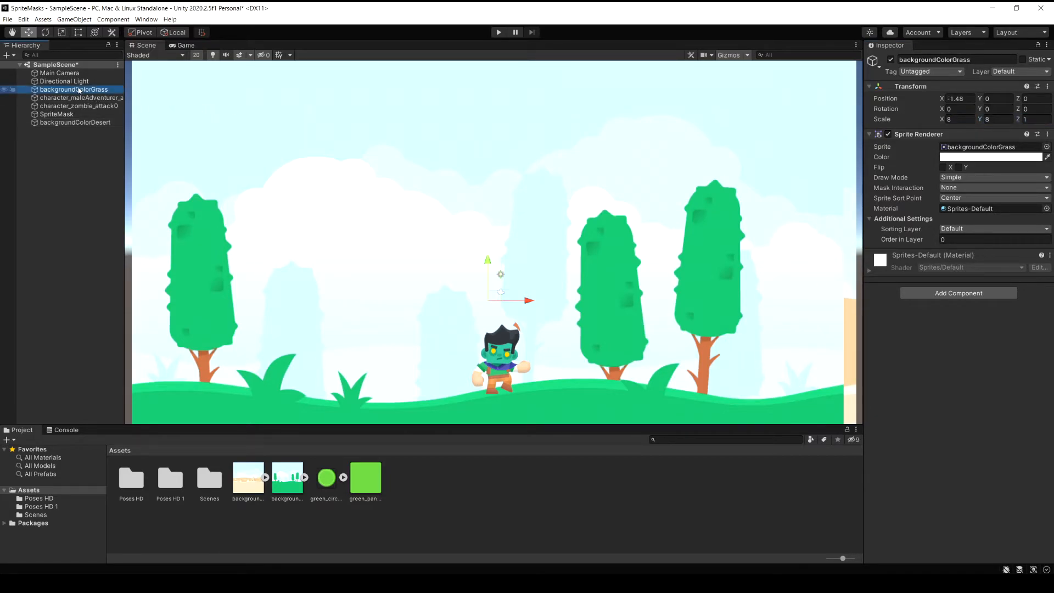
pyautogui.click(75, 123)
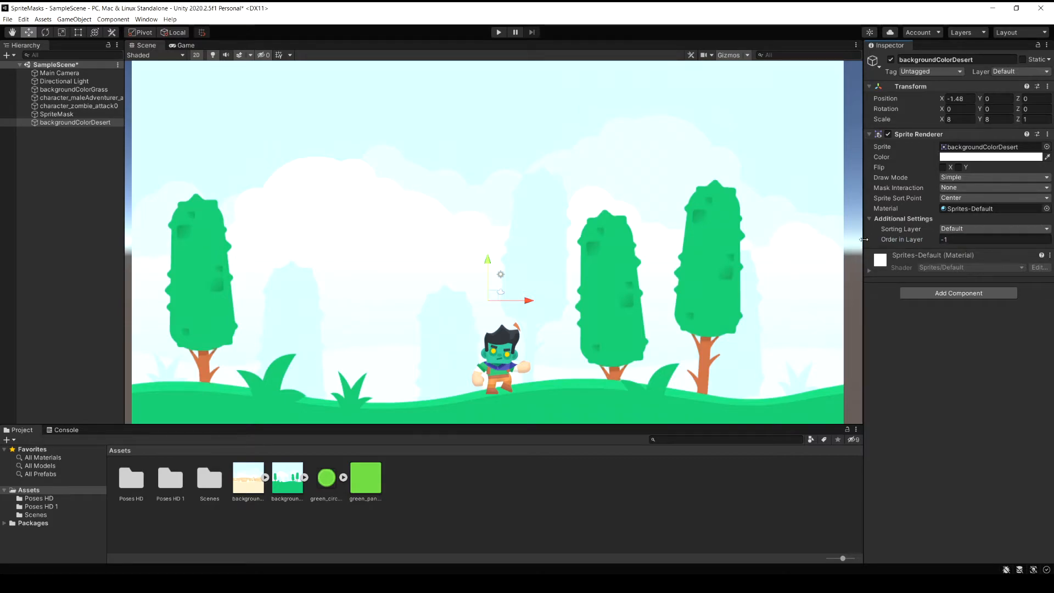
pyautogui.moveTo(559, 254)
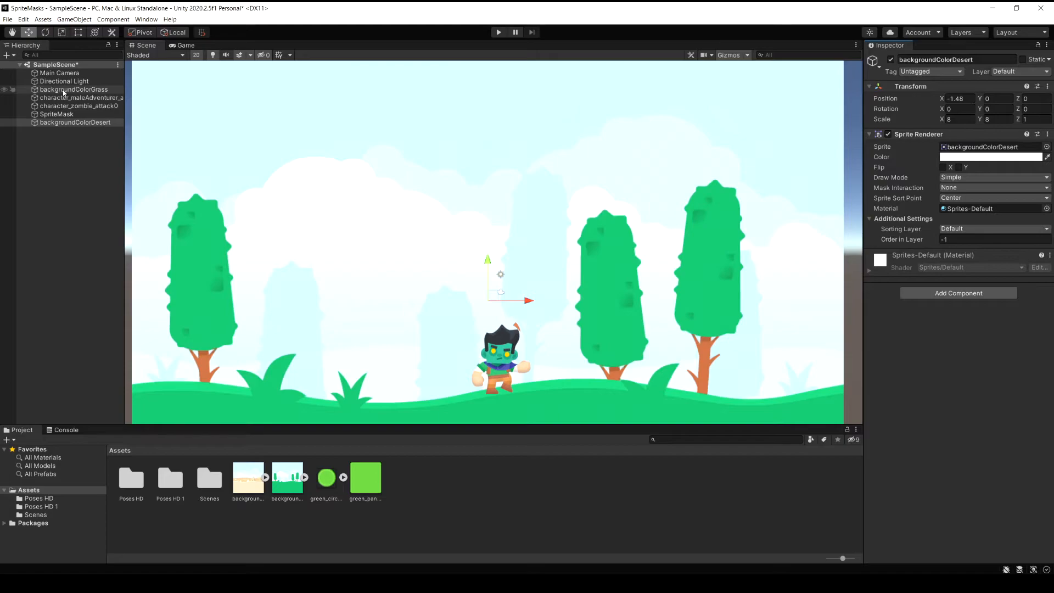
# - Set grass to Visible Outside Mask, desert to Visible Inside Mask, and the Knob mask to scale 60
pyautogui.click(74, 89)
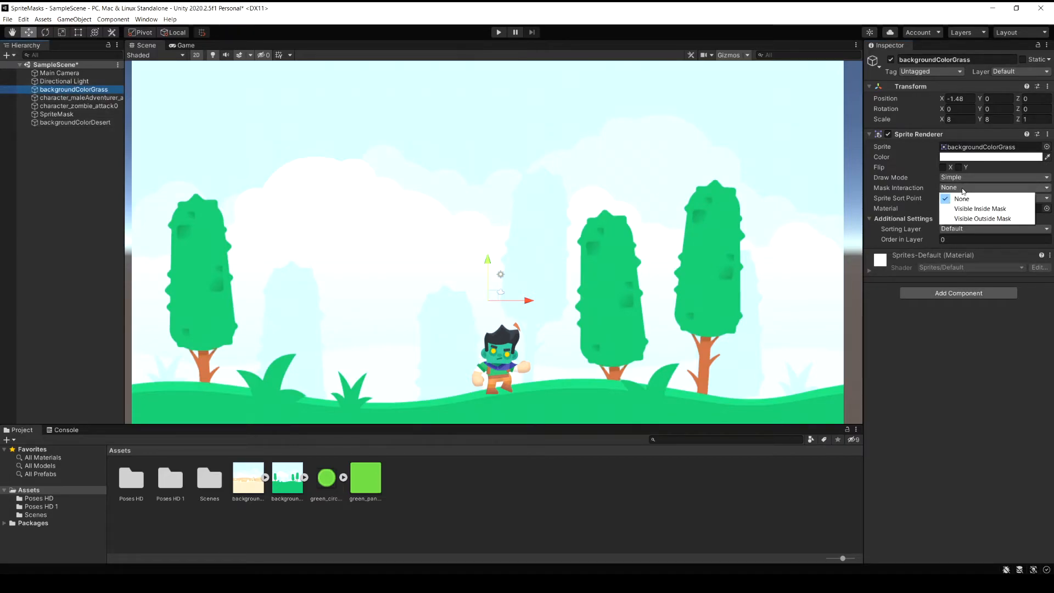
pyautogui.click(982, 219)
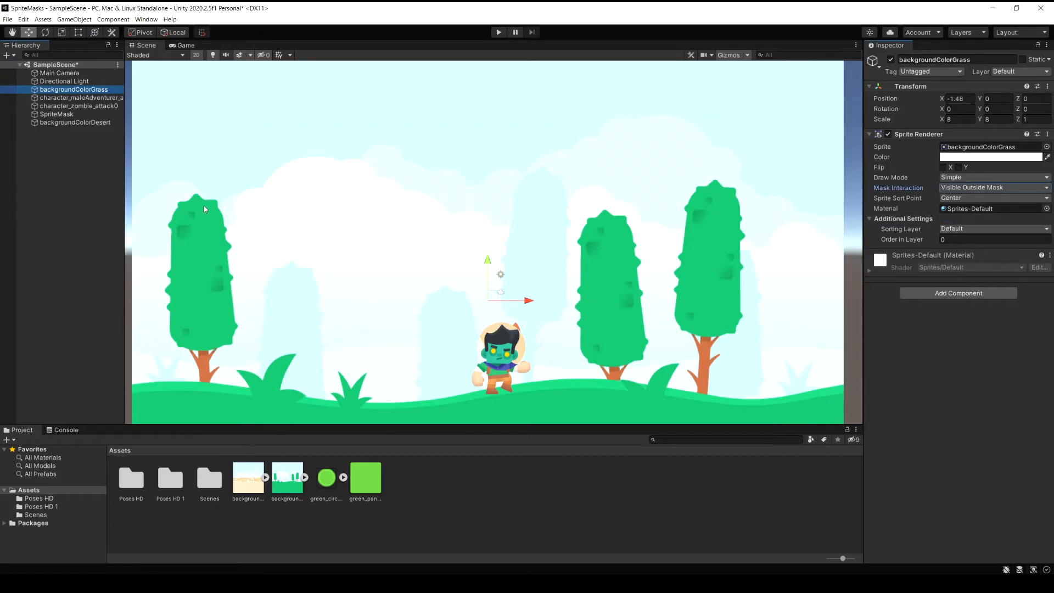
pyautogui.click(74, 123)
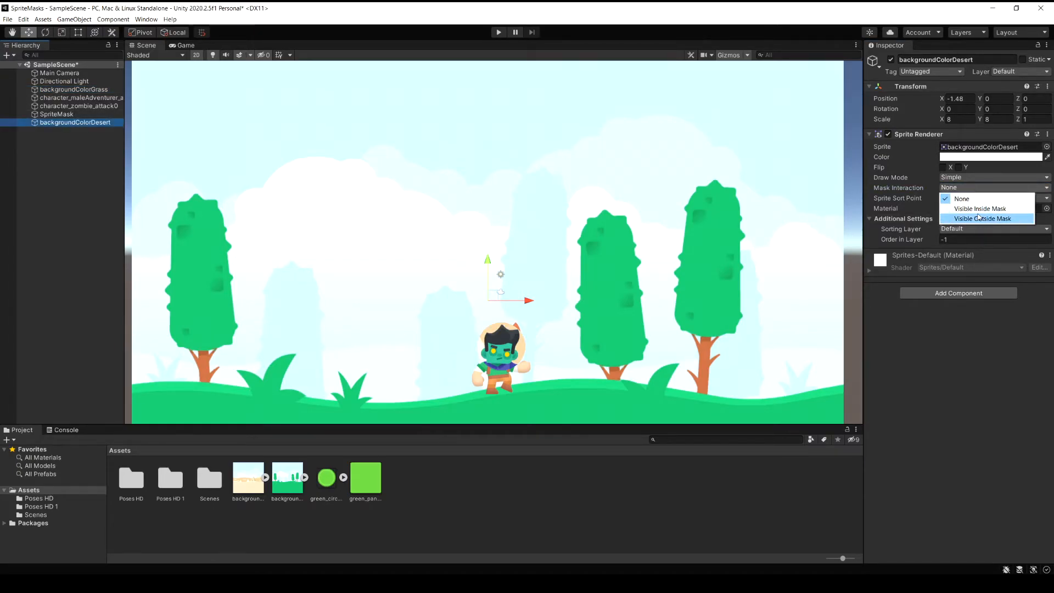
pyautogui.click(980, 208)
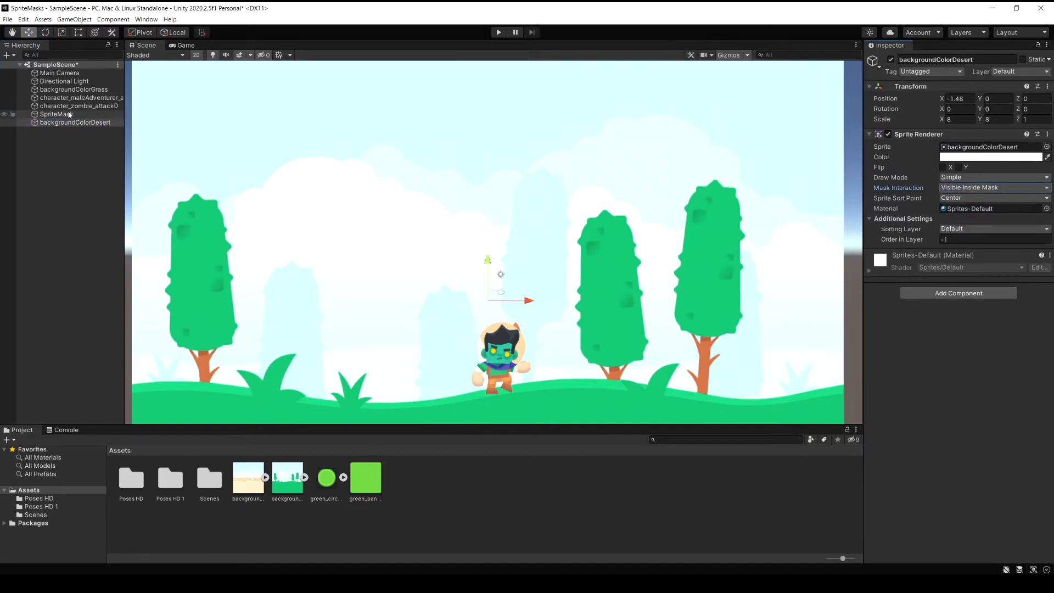
pyautogui.click(56, 114)
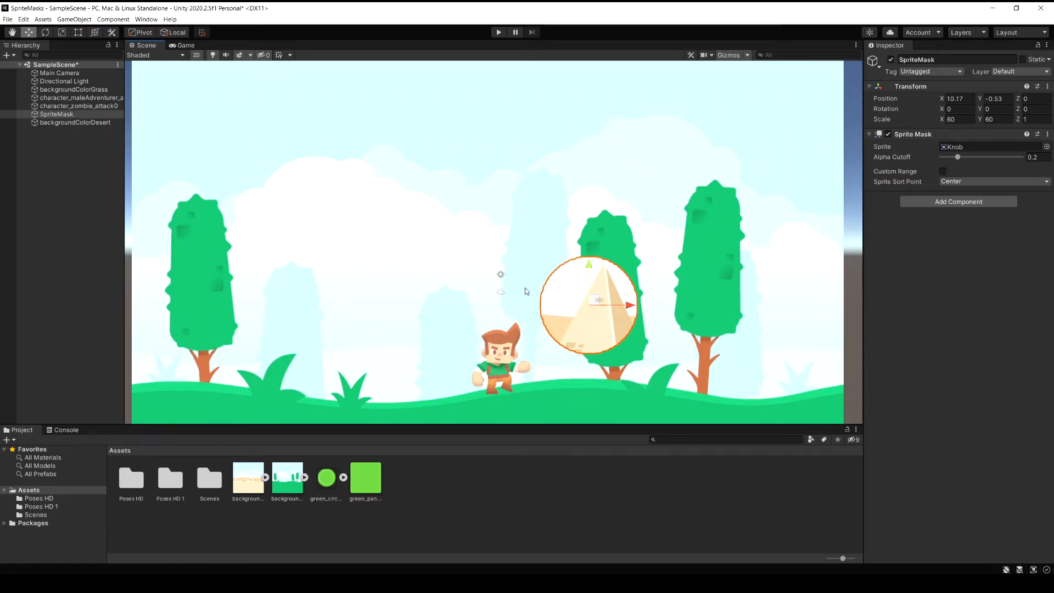
pyautogui.moveTo(277, 175)
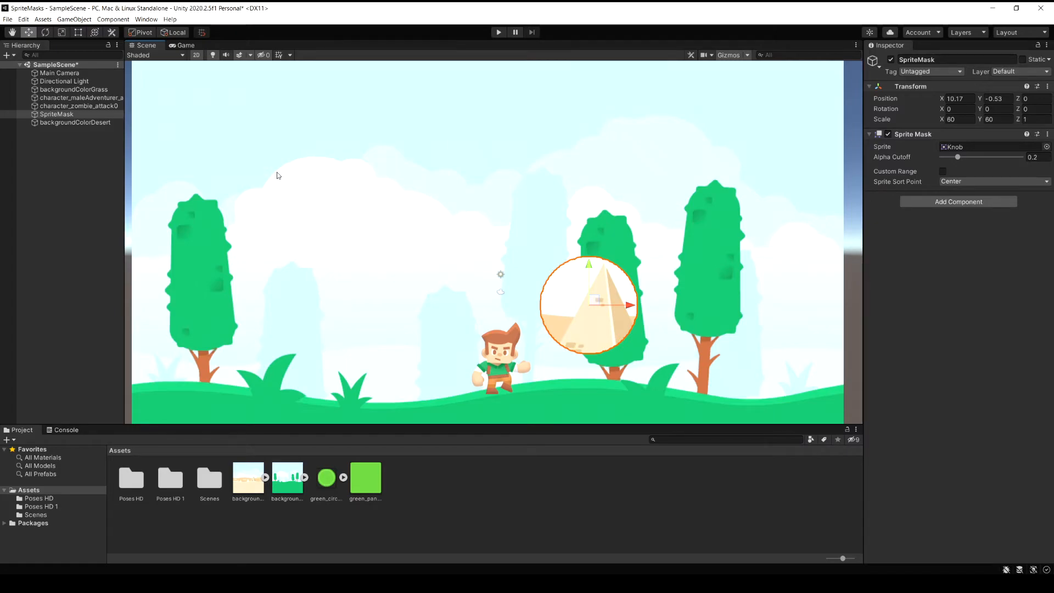
pyautogui.moveTo(167, 138)
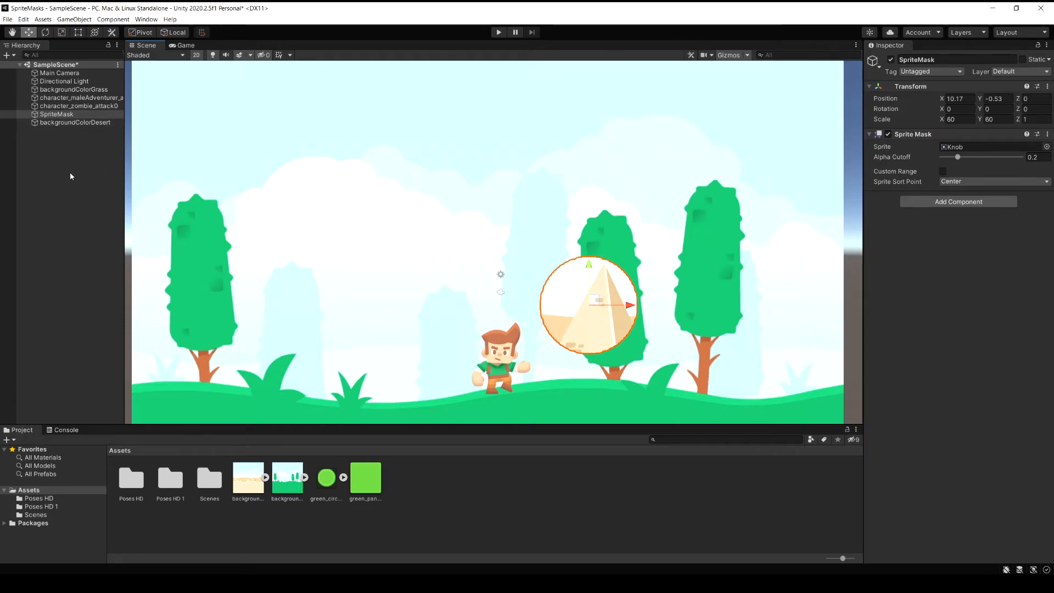
pyautogui.moveTo(141, 79)
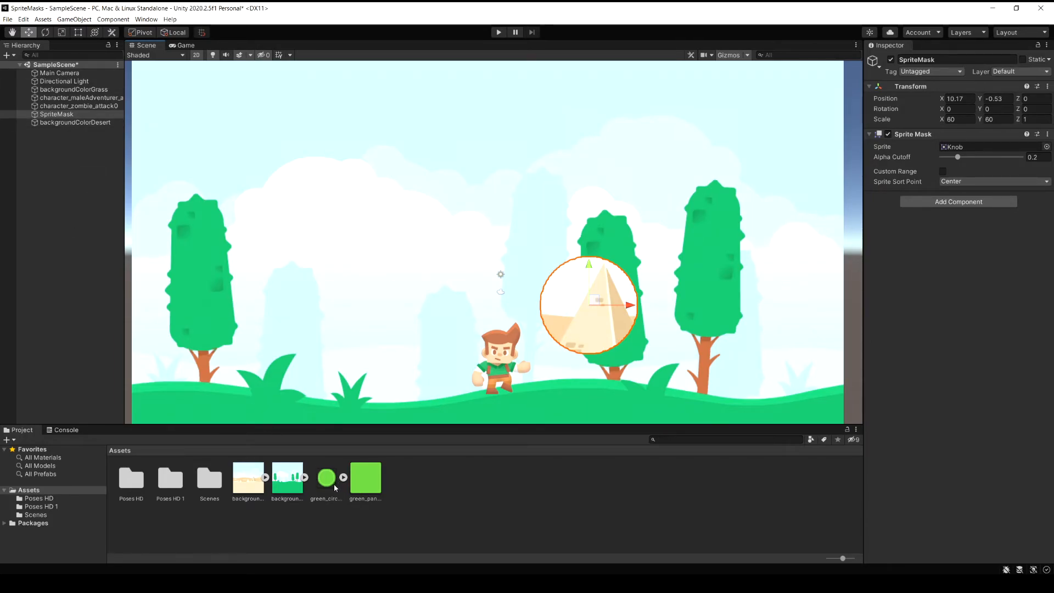
# - Place green_circle in the top-left corner with a scaled-down adventurer parented inside it, Order in Layer 7
pyautogui.click(326, 477)
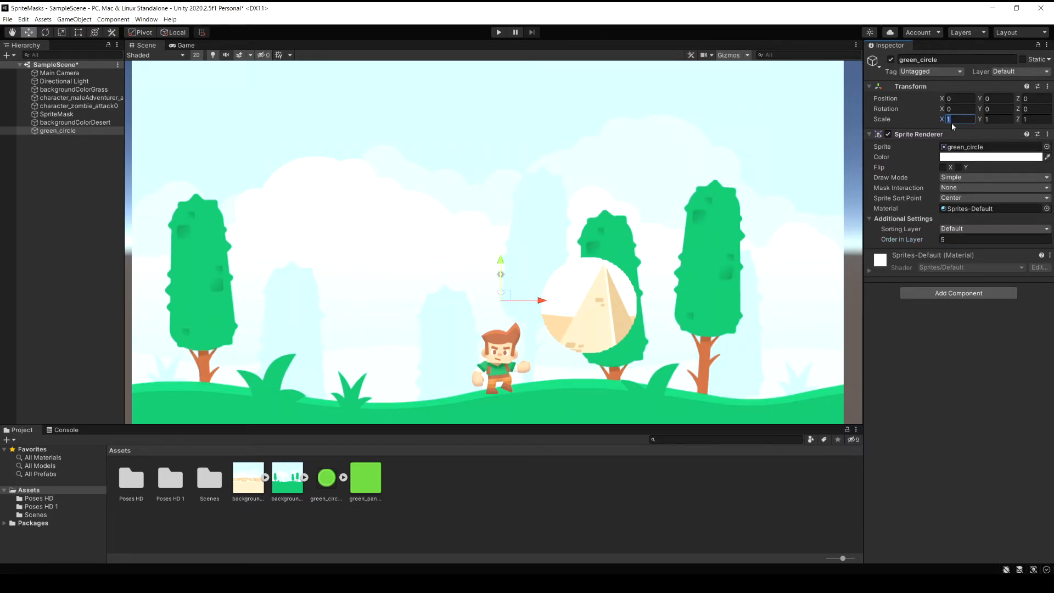
pyautogui.write('10')
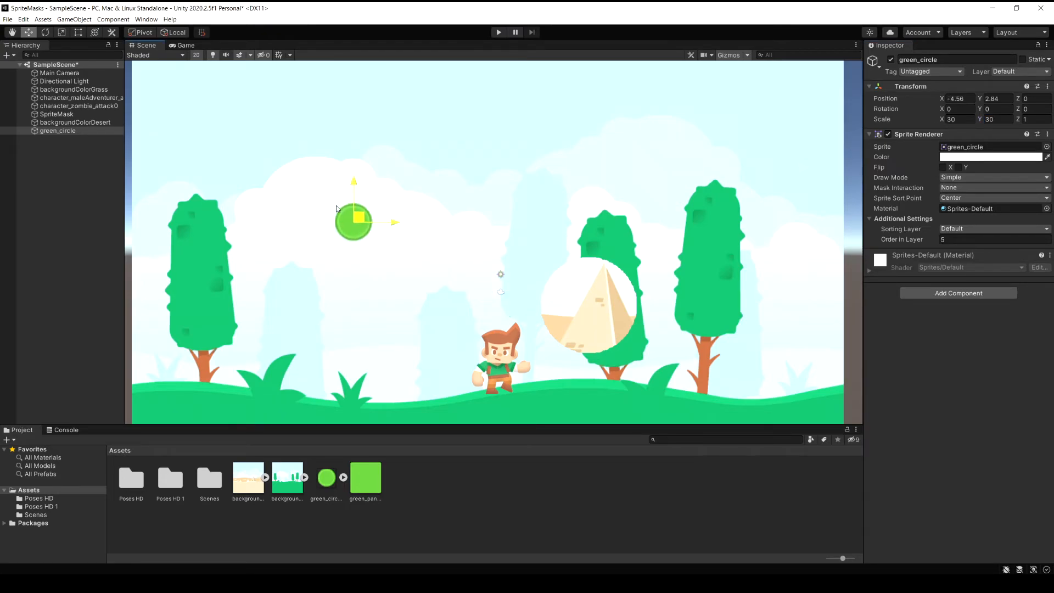
pyautogui.moveTo(353, 208); pyautogui.dragTo(219, 118)
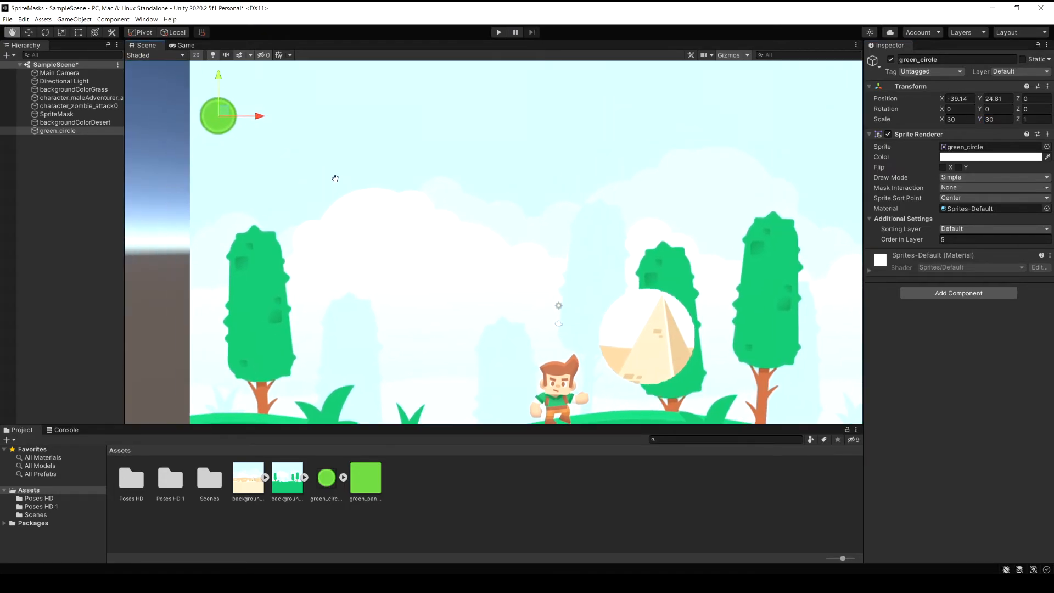
pyautogui.moveTo(218, 116); pyautogui.dragTo(156, 93)
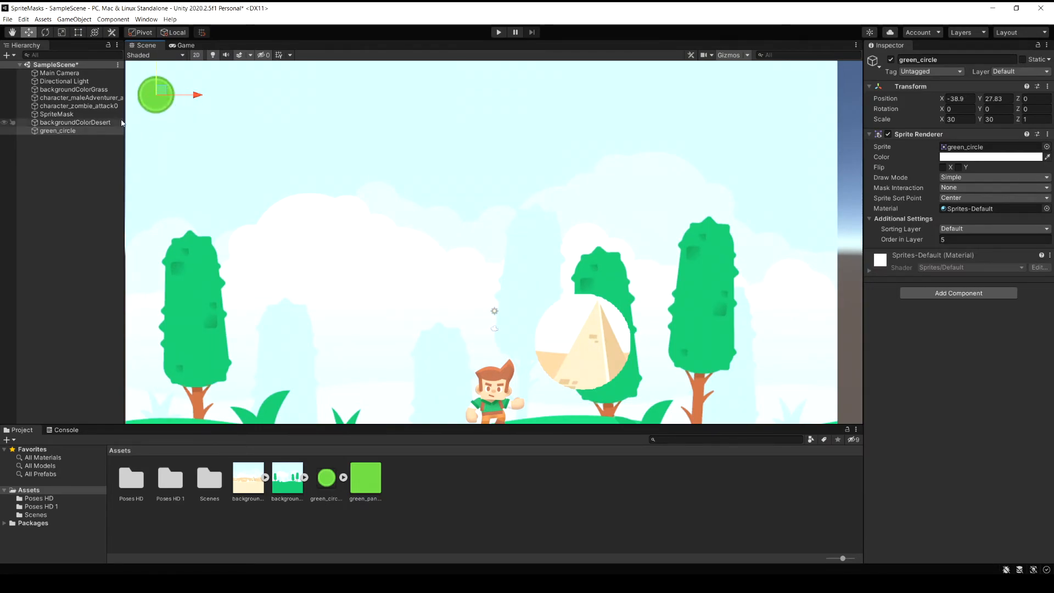
pyautogui.moveTo(74, 450)
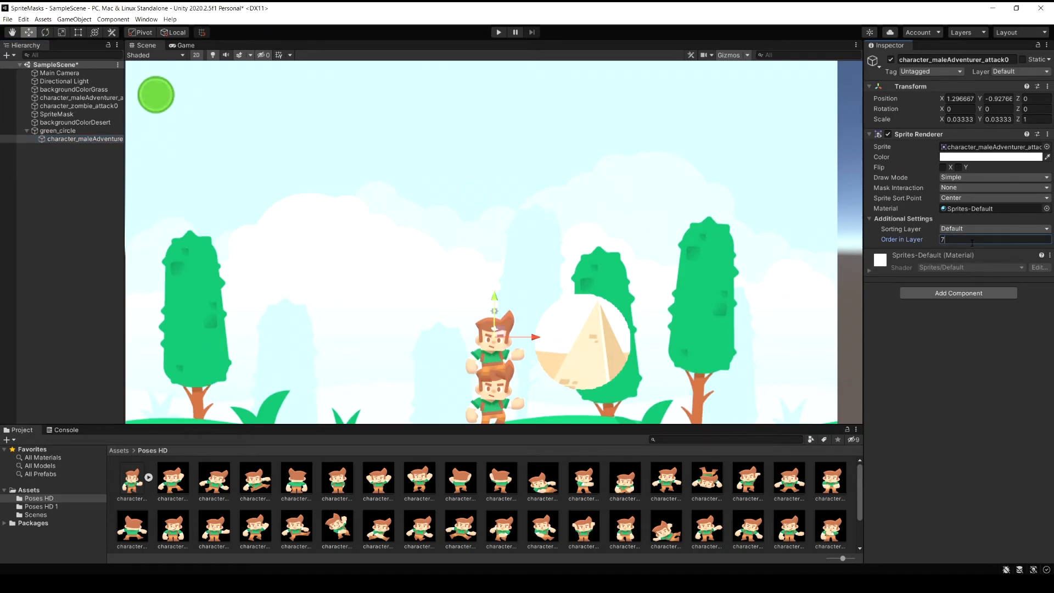
pyautogui.moveTo(982, 98)
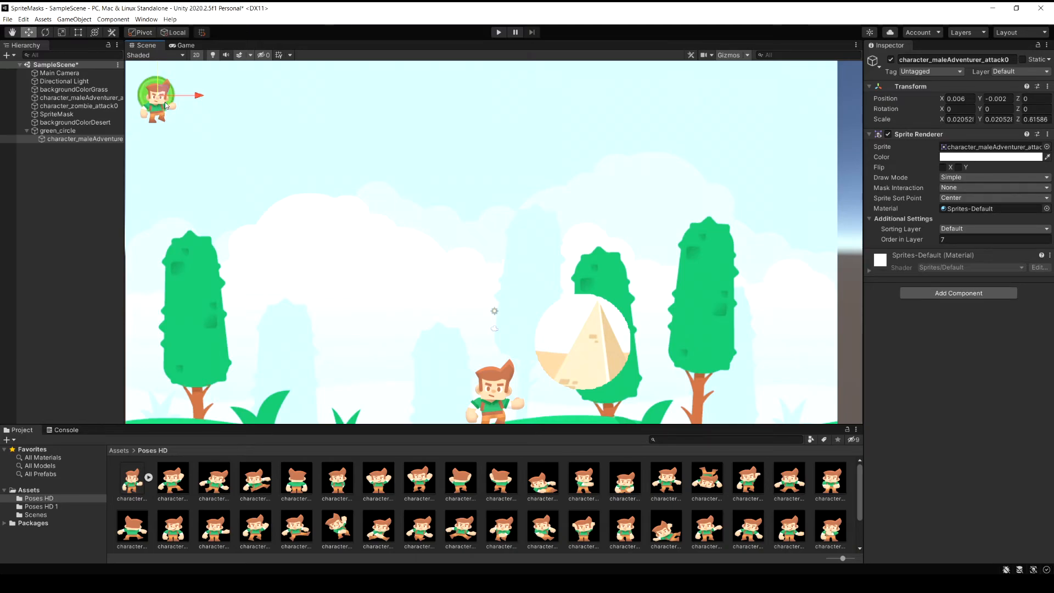
pyautogui.moveTo(165, 101); pyautogui.dragTo(160, 99)
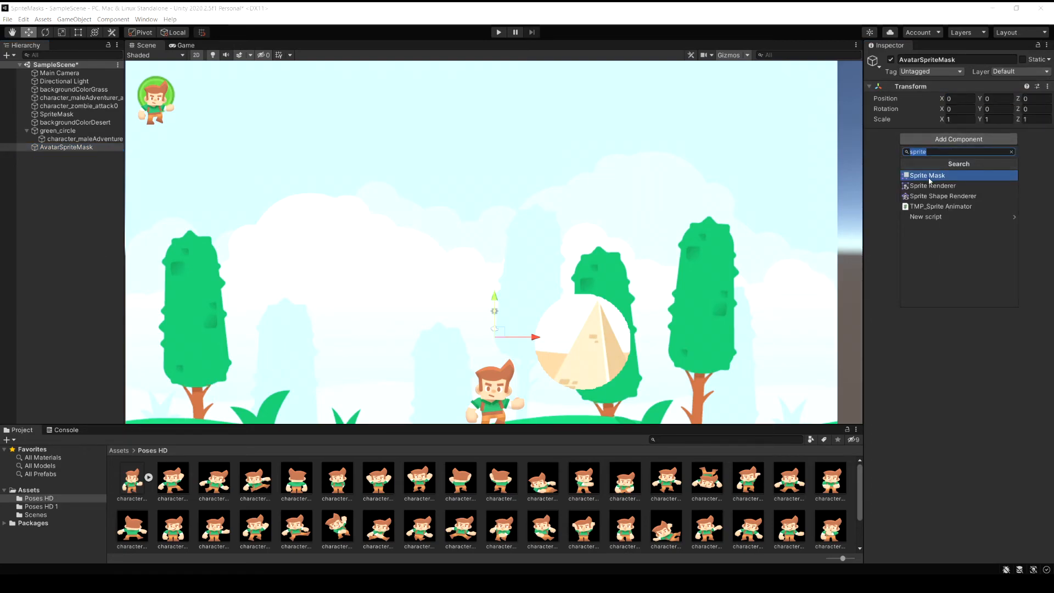
# - Add a Sprite Mask with the Knob sprite to AvatarSpriteMask over green_circle, then select the adventurer
pyautogui.click(926, 176)
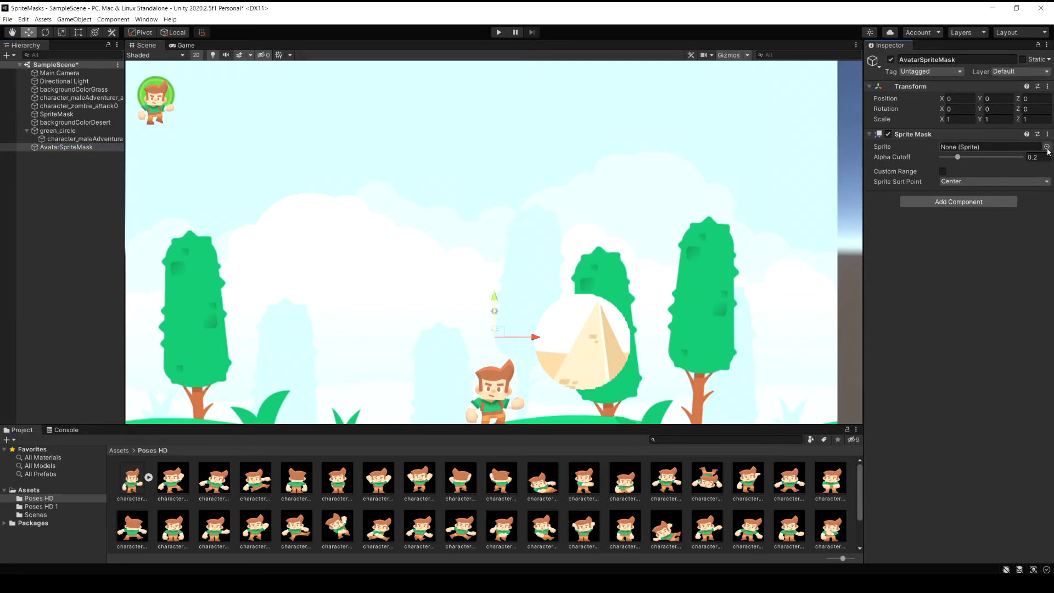
pyautogui.click(1046, 147)
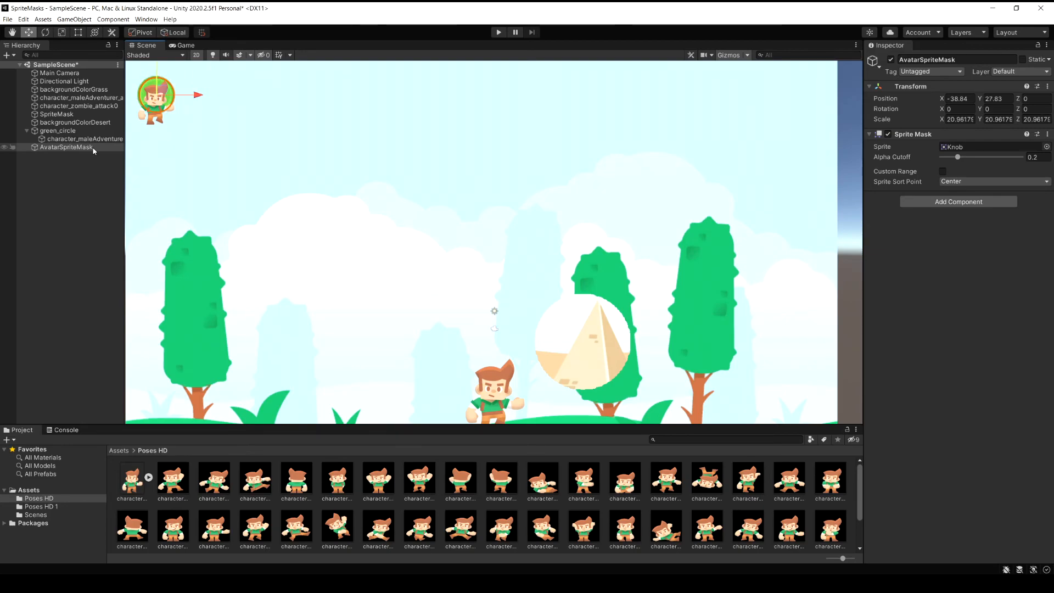
pyautogui.click(84, 138)
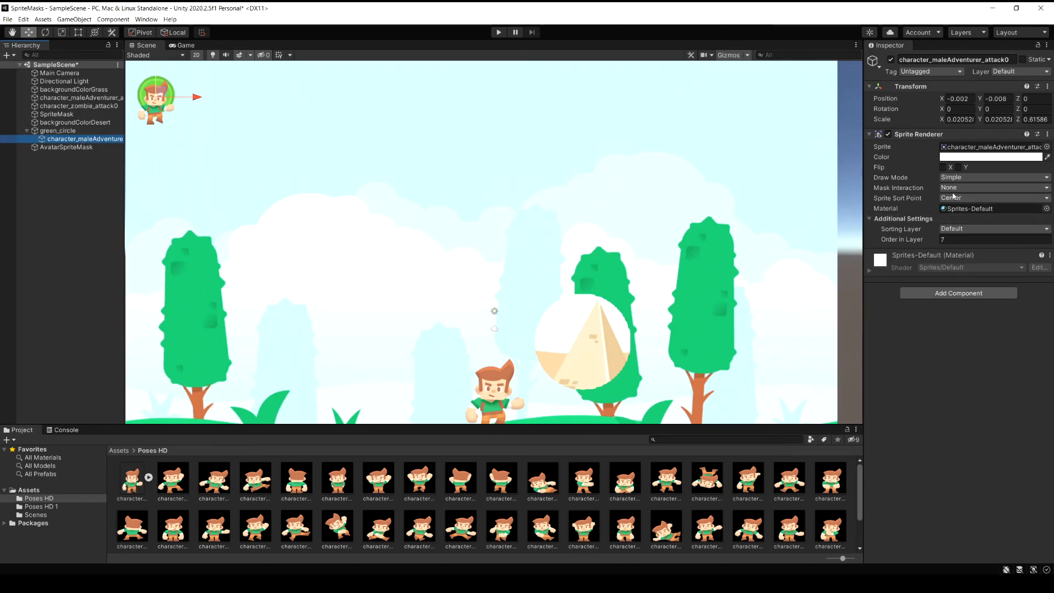
# - Set the adventurer's Sprite Renderer Mask Interaction to Visible Inside Mask
pyautogui.click(992, 187)
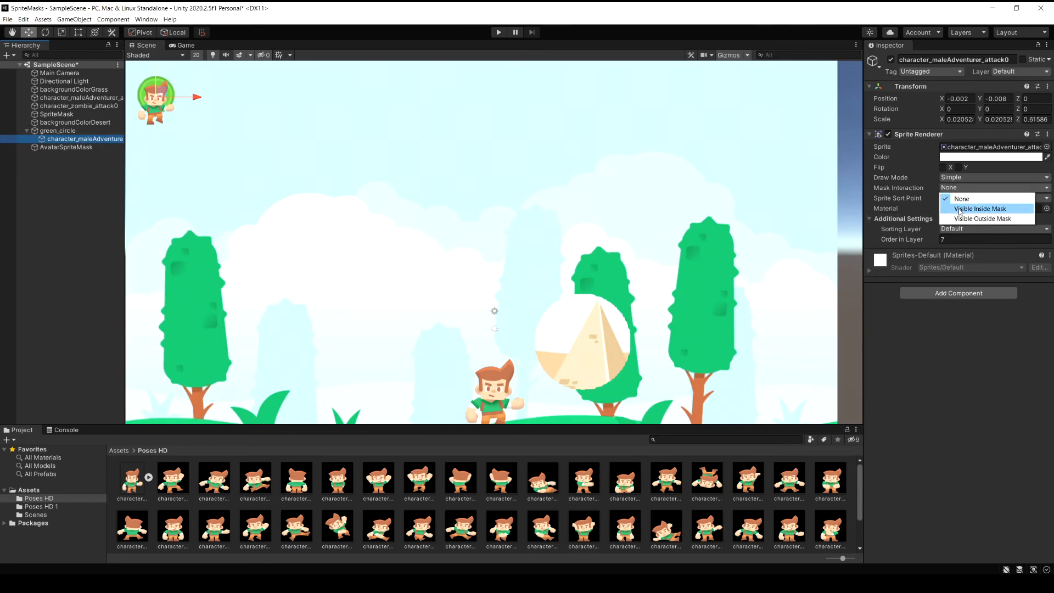
pyautogui.click(982, 208)
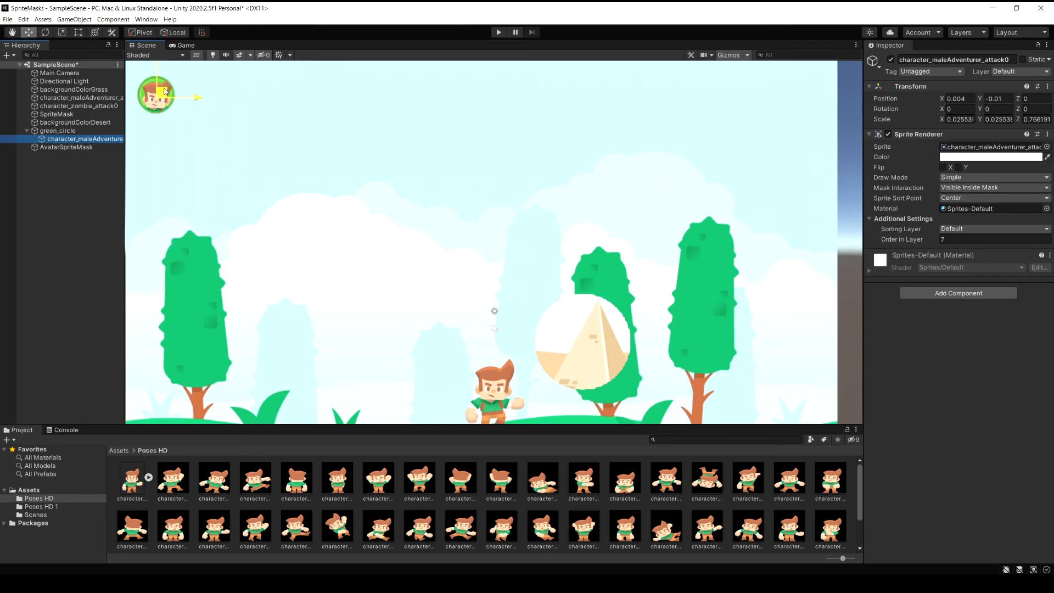
pyautogui.click(72, 89)
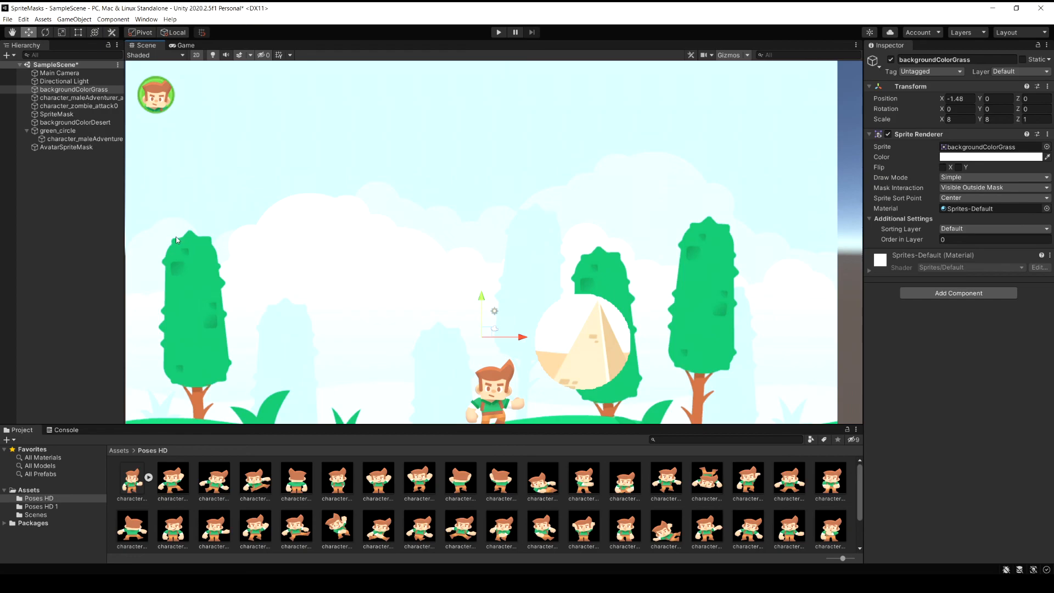
pyautogui.moveTo(192, 107)
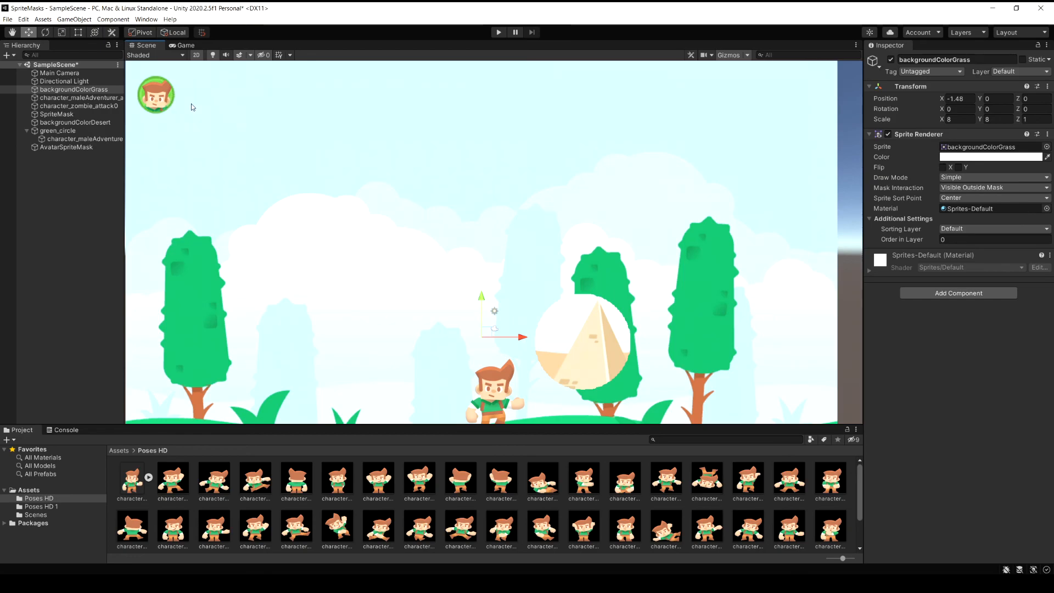
pyautogui.moveTo(190, 105)
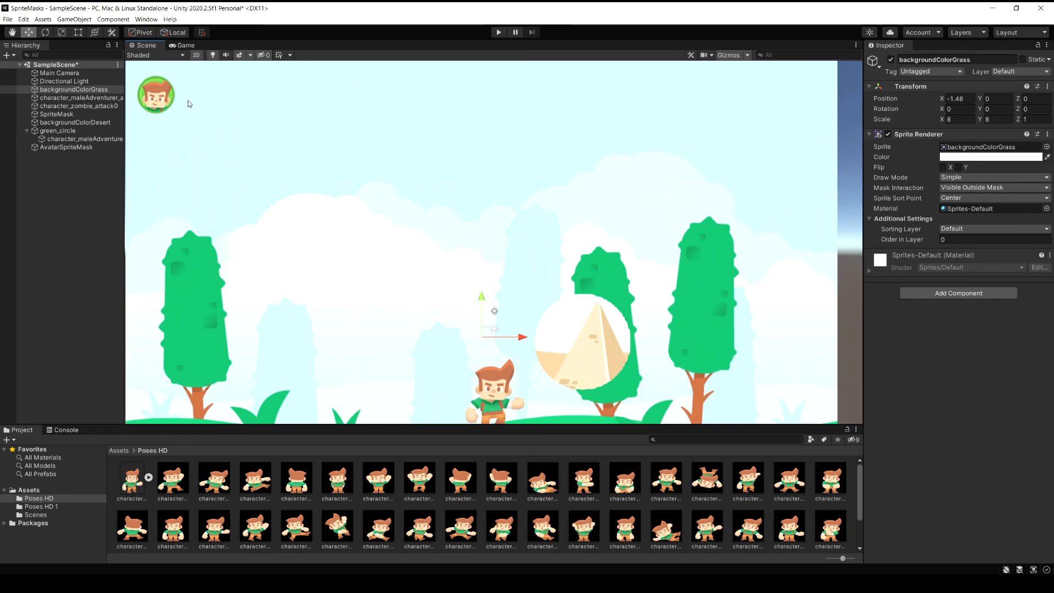
pyautogui.moveTo(203, 95)
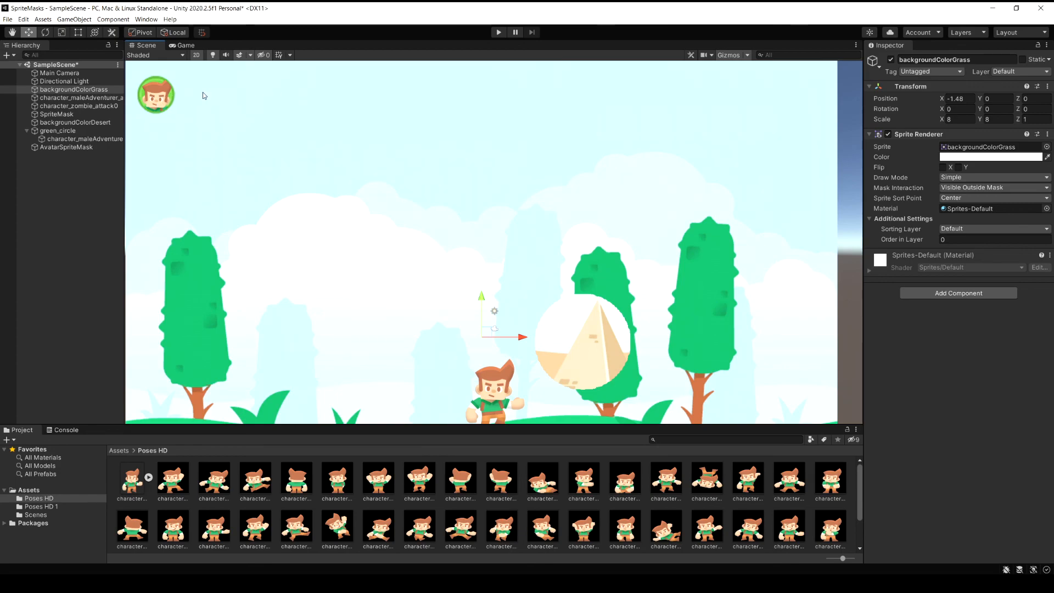
pyautogui.moveTo(184, 129)
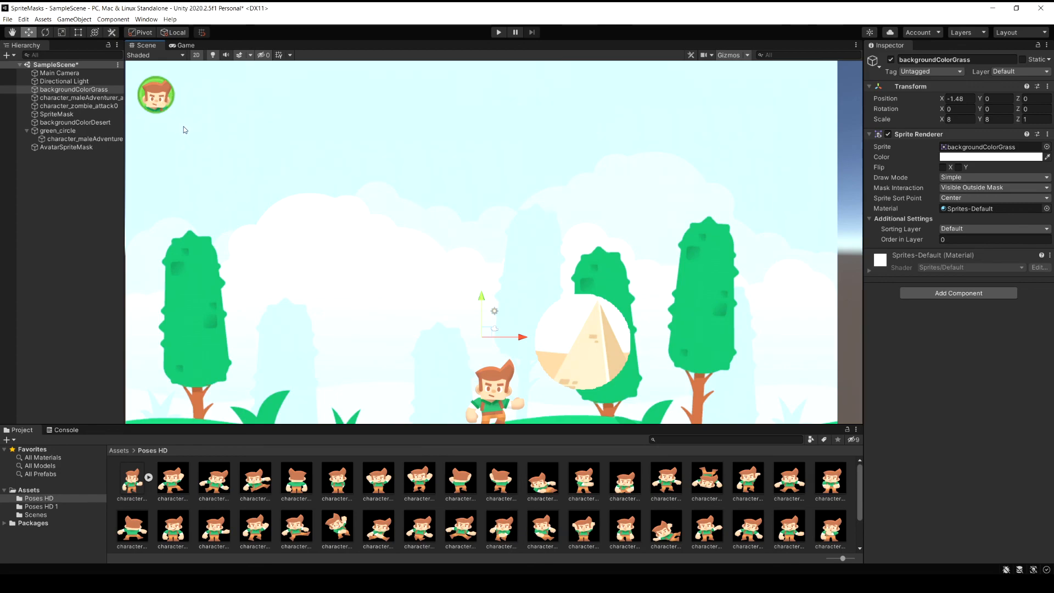
pyautogui.moveTo(161, 137)
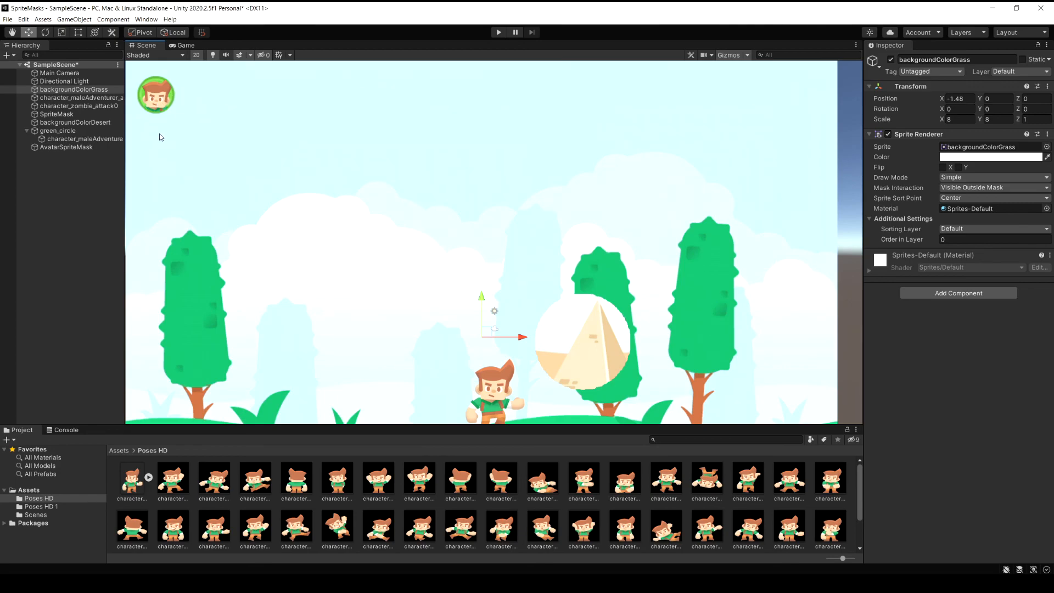